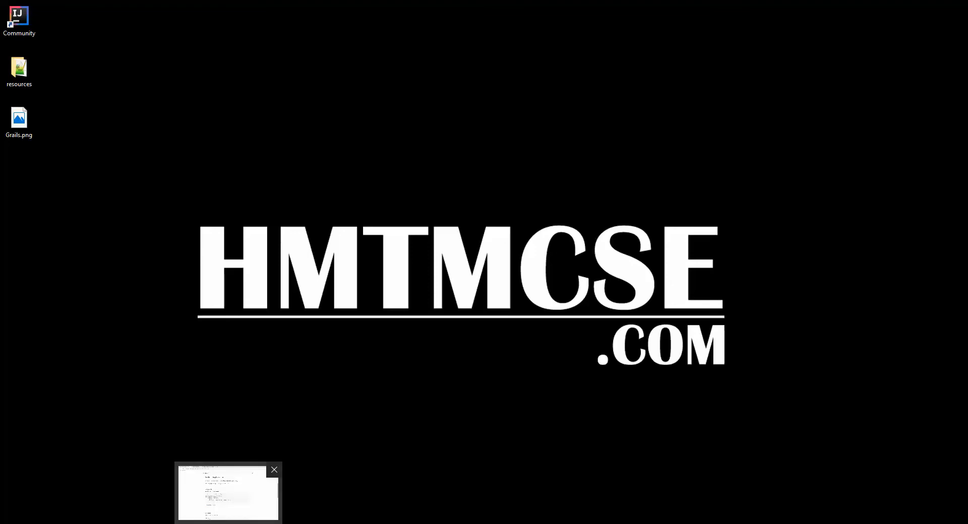
- Highlight 'git Source Dependency' in the README, then reach the hmtmcse owner's Repositories list via the java-common page
left_click(228, 493)
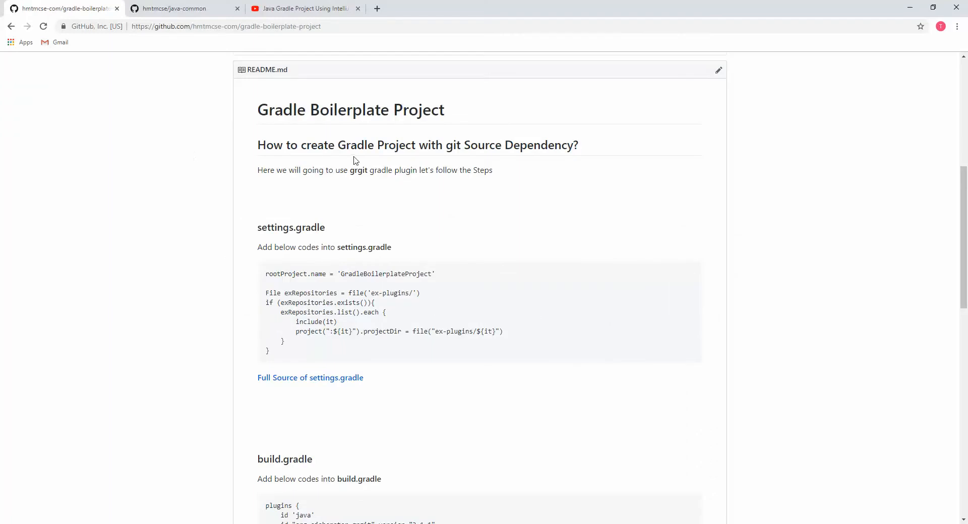
left_click_drag(445, 146, 547, 145)
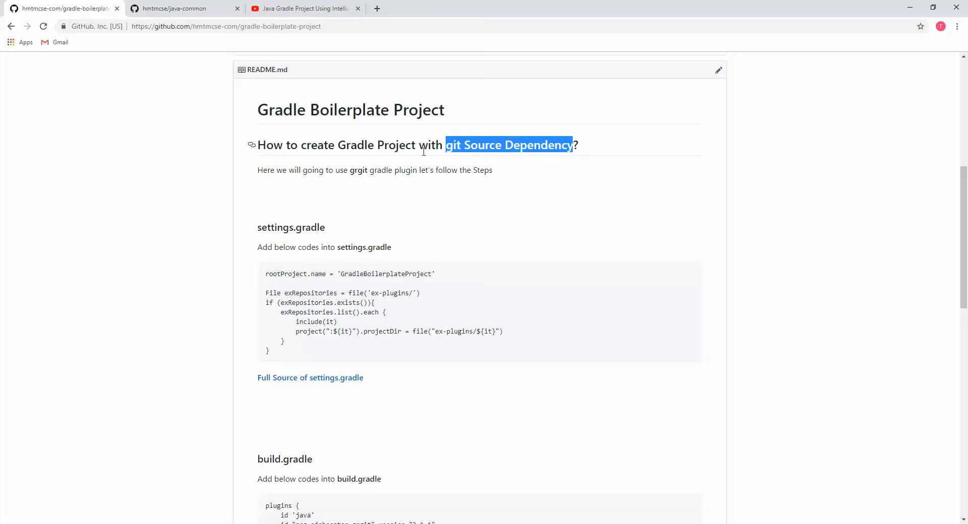
mouse_move(252, 145)
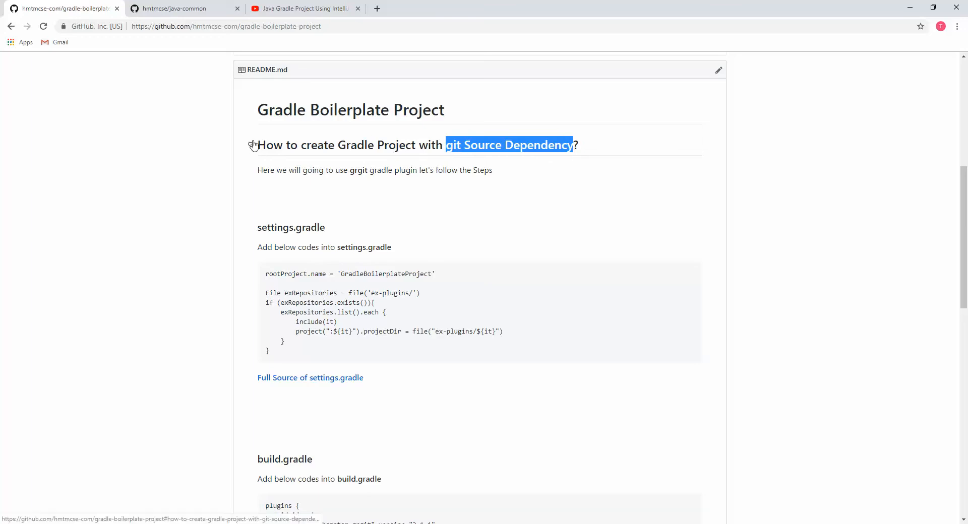
mouse_move(373, 238)
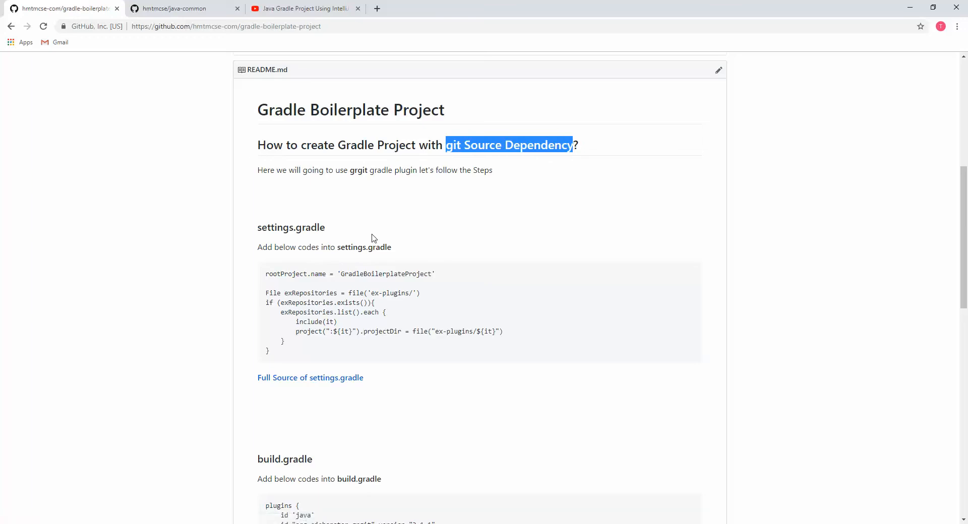
mouse_move(200, 212)
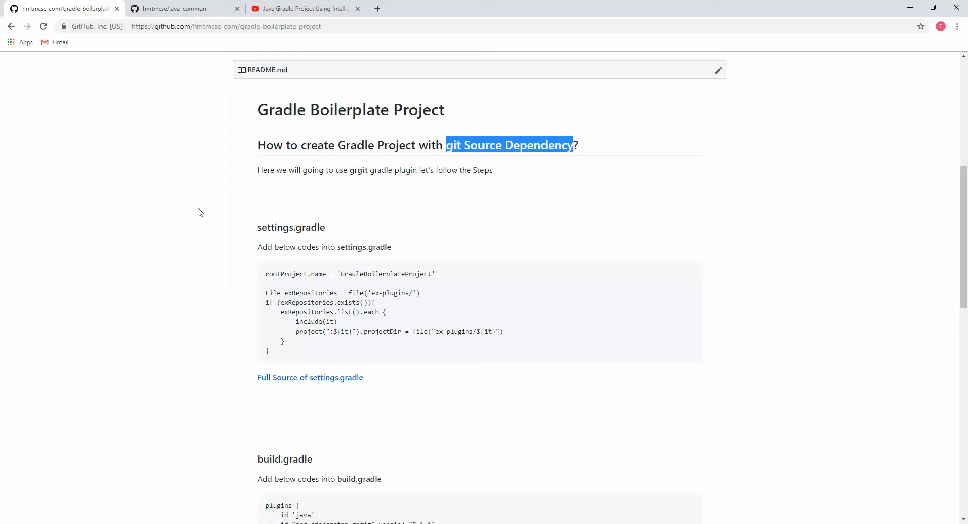
left_click(180, 8)
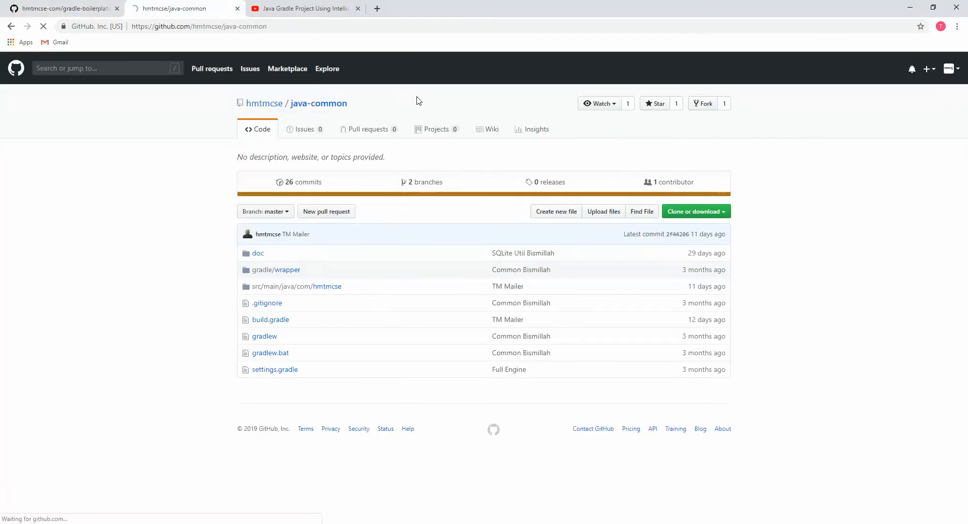
left_click(265, 103)
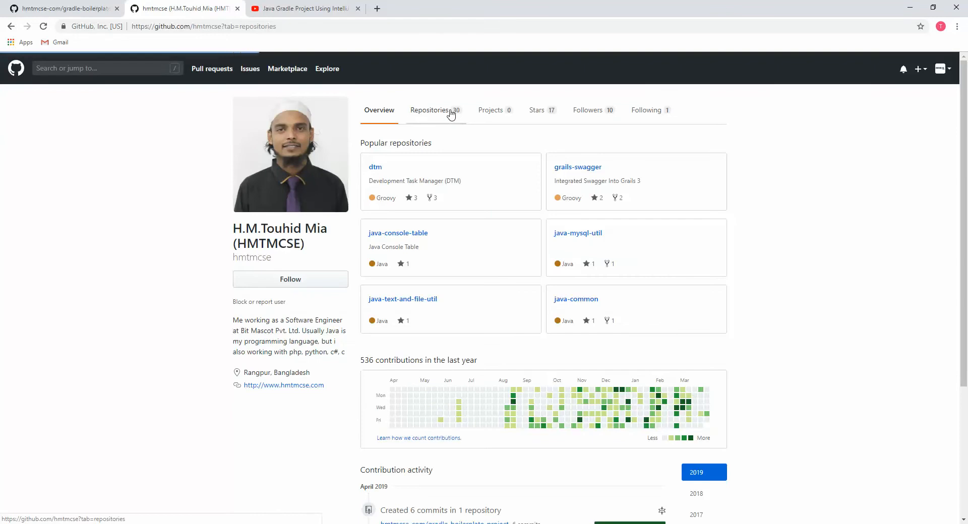
left_click(431, 110)
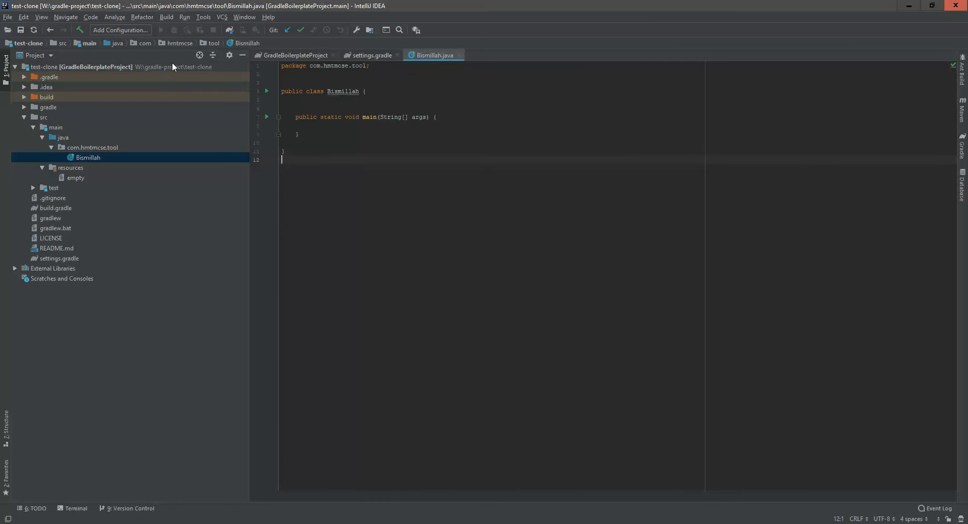
- Review settings.gradle, then bring build.gradle with the grgit plugin and junit dependency into the editor
left_click(370, 56)
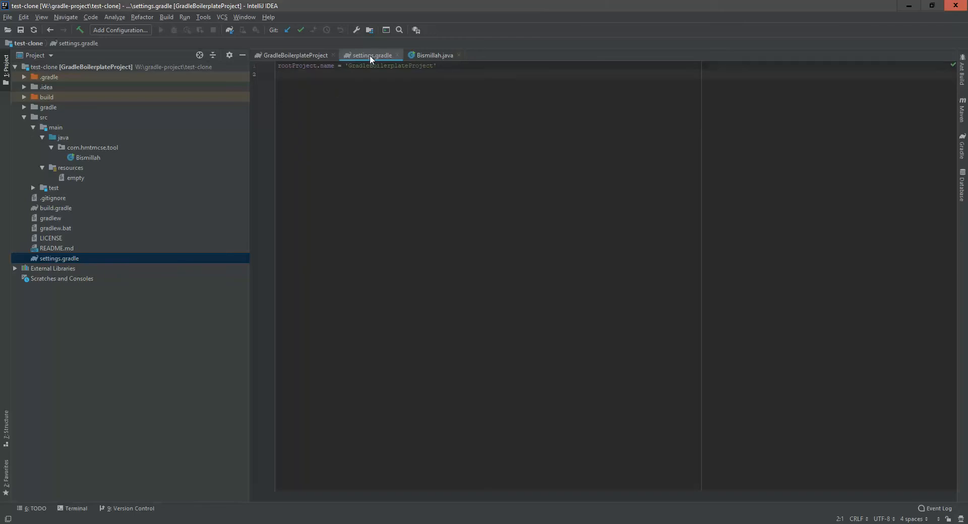
left_click(55, 208)
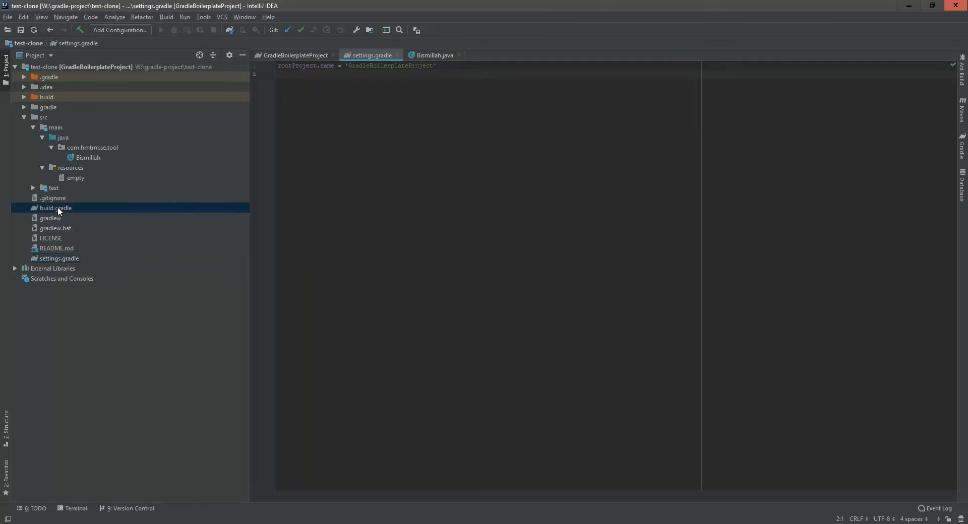
double_click(53, 208)
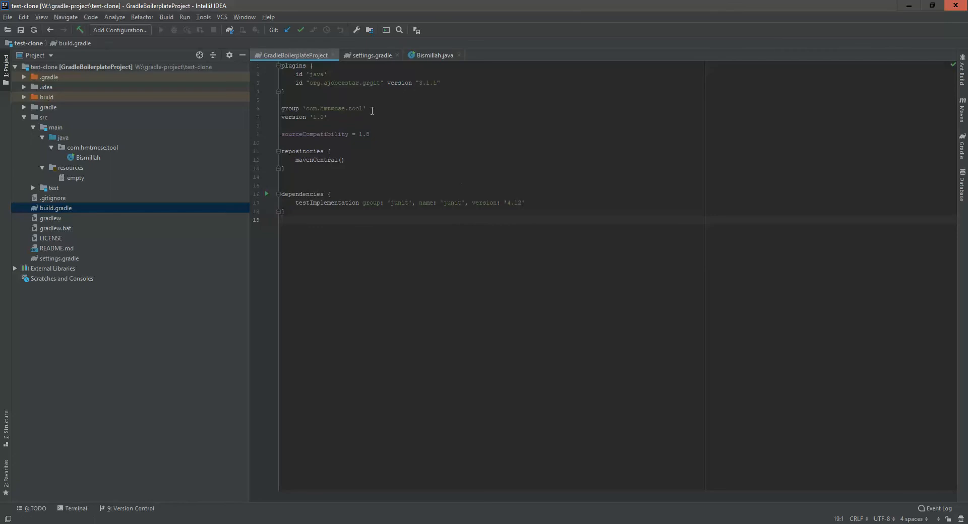
mouse_move(231, 523)
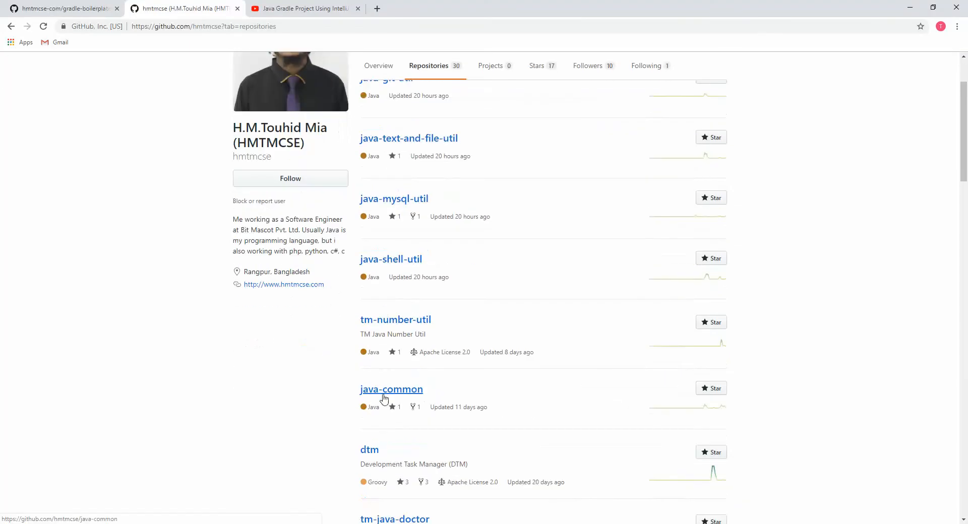
- Open the java-common repository from the owner's repository list
left_click(391, 389)
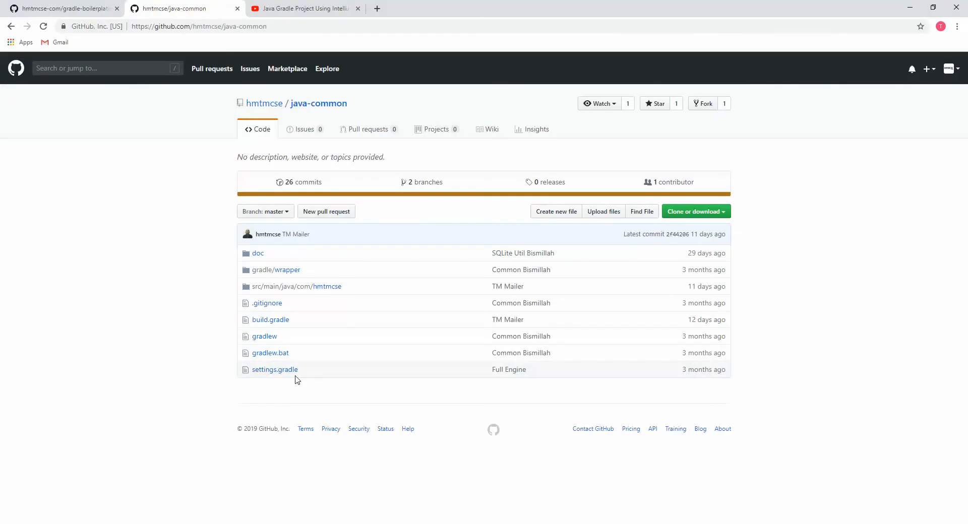
mouse_move(471, 335)
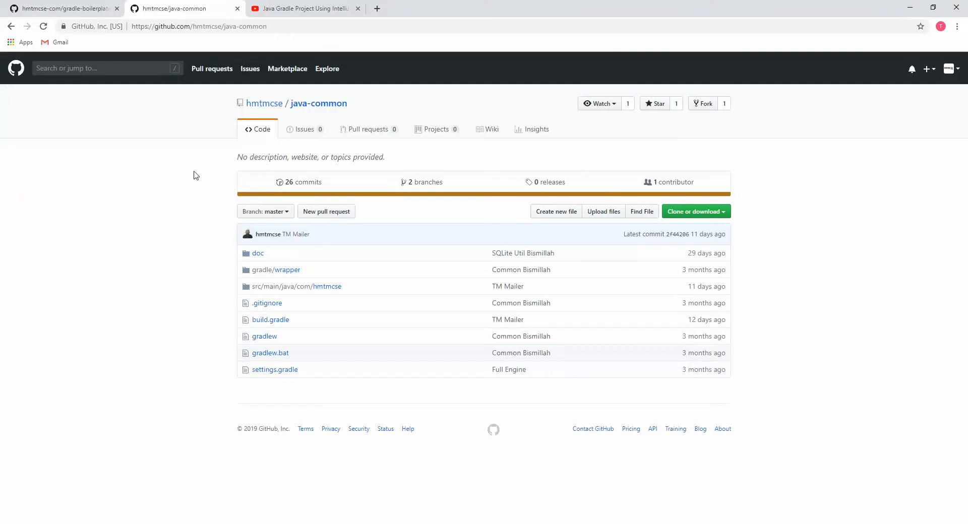
mouse_move(67, 8)
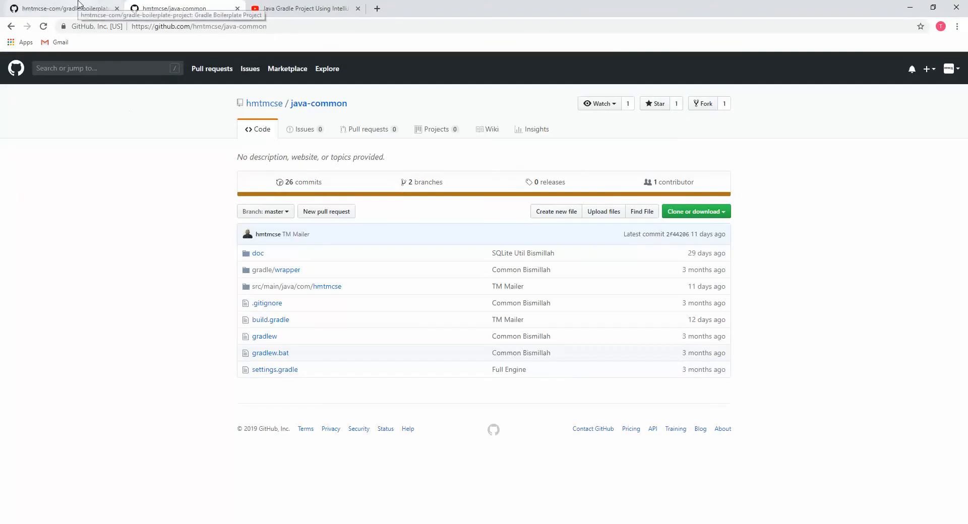
- Copy the exRepositories loading code from the README's settings.gradle section
left_click(61, 8)
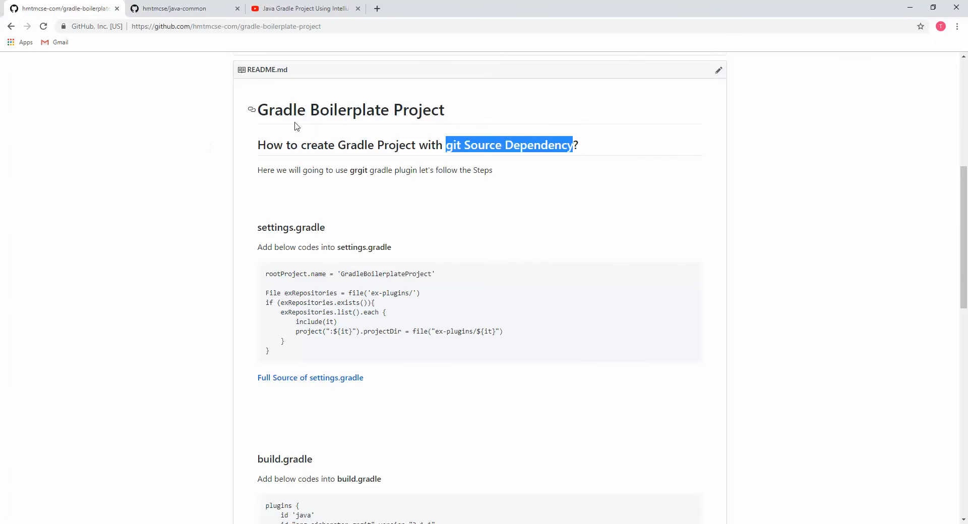
mouse_move(603, 246)
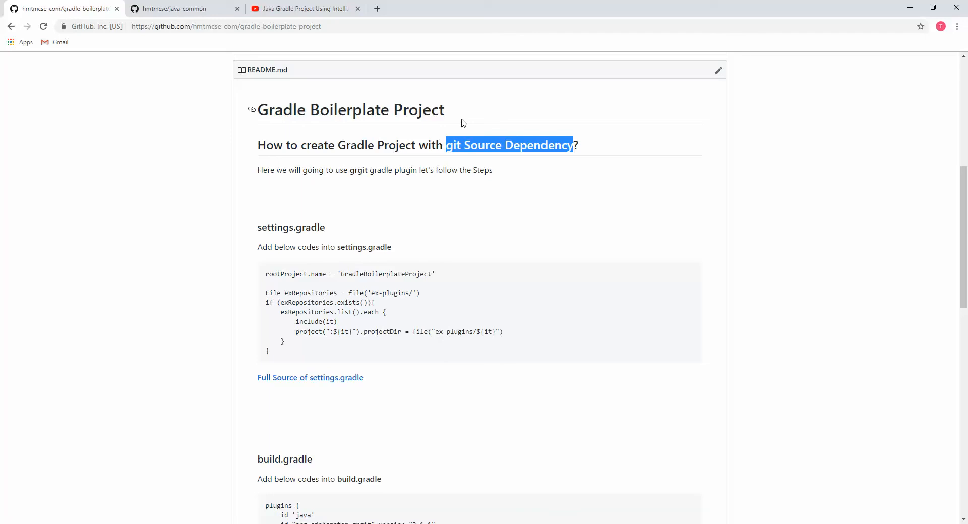
mouse_move(359, 188)
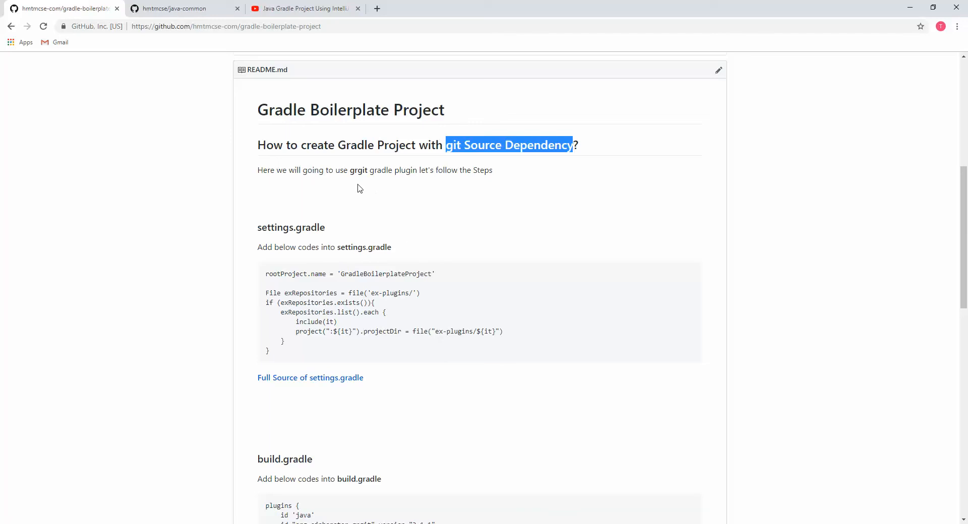
scroll("down", 3)
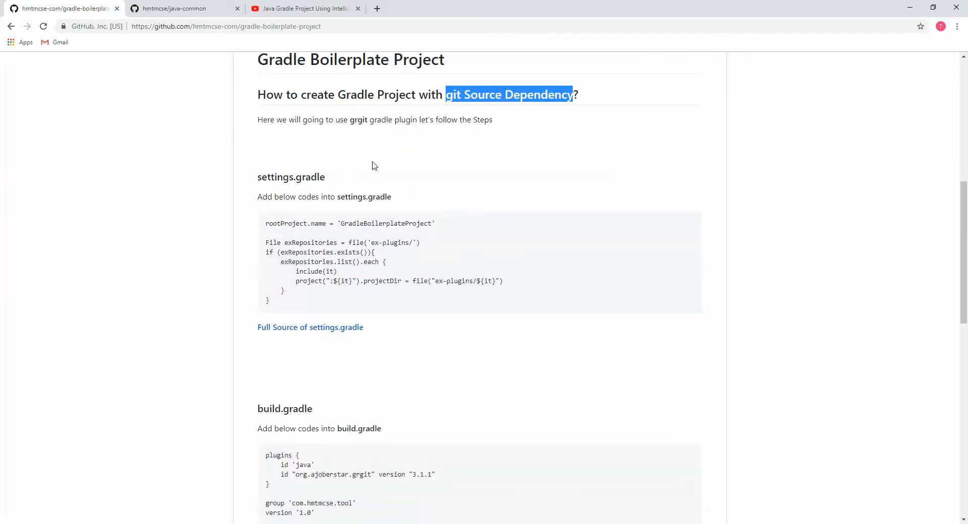
mouse_move(273, 307)
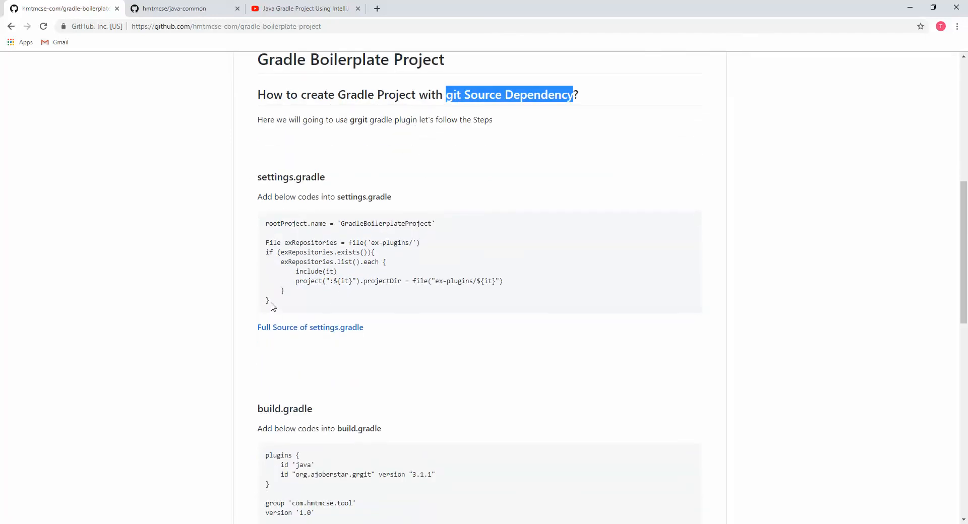
left_click_drag(265, 242, 270, 301)
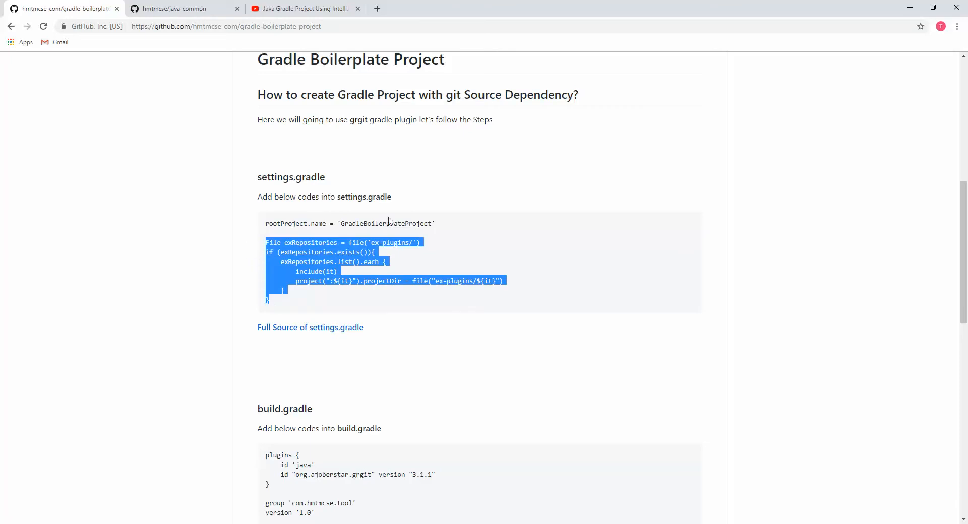
right_click(290, 255)
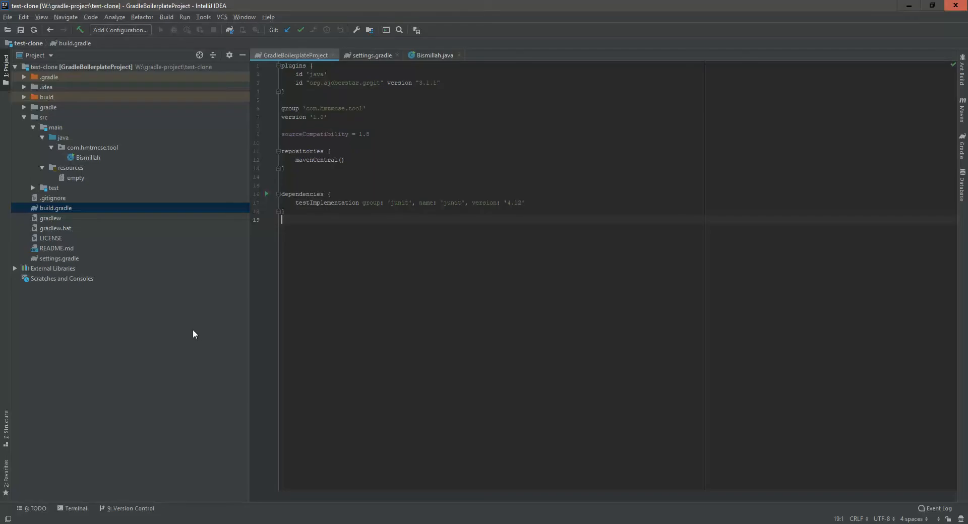
mouse_move(62, 256)
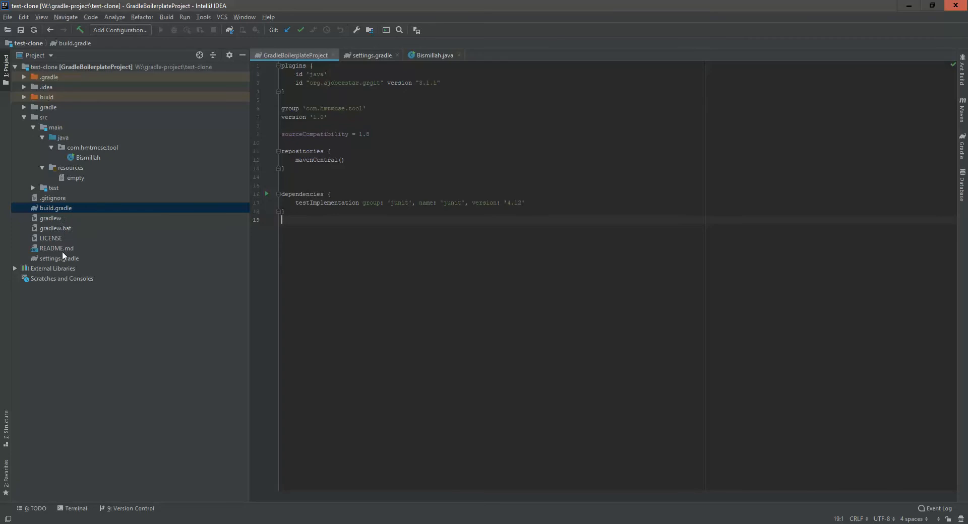
- Paste the ex-plugins exRepositories code into settings.gradle and import the changed Gradle project
left_click(59, 258)
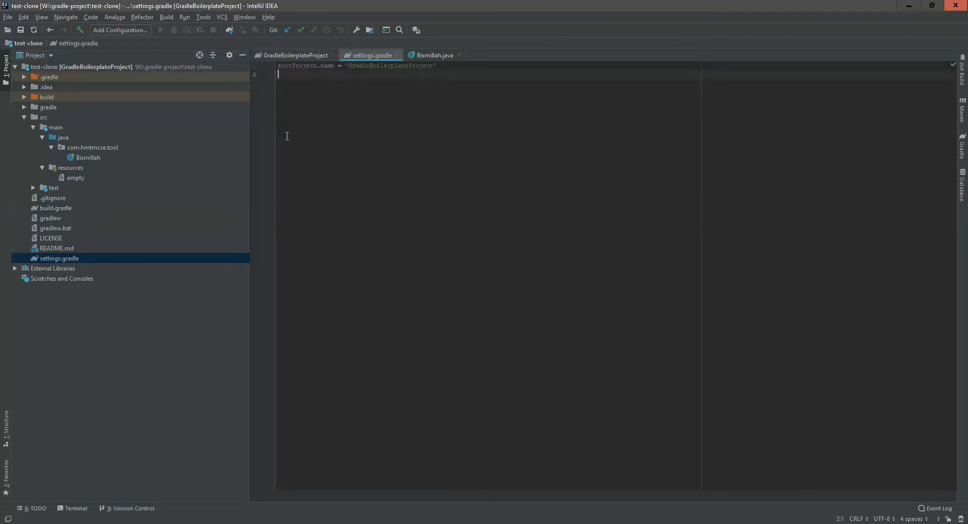
type("File exRepositories = file('ex-plugins/')")
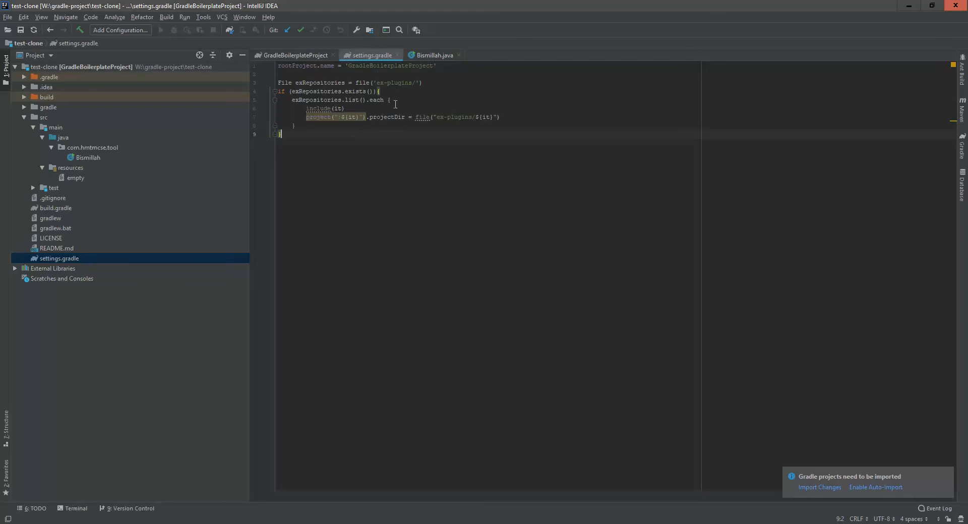
left_click(819, 488)
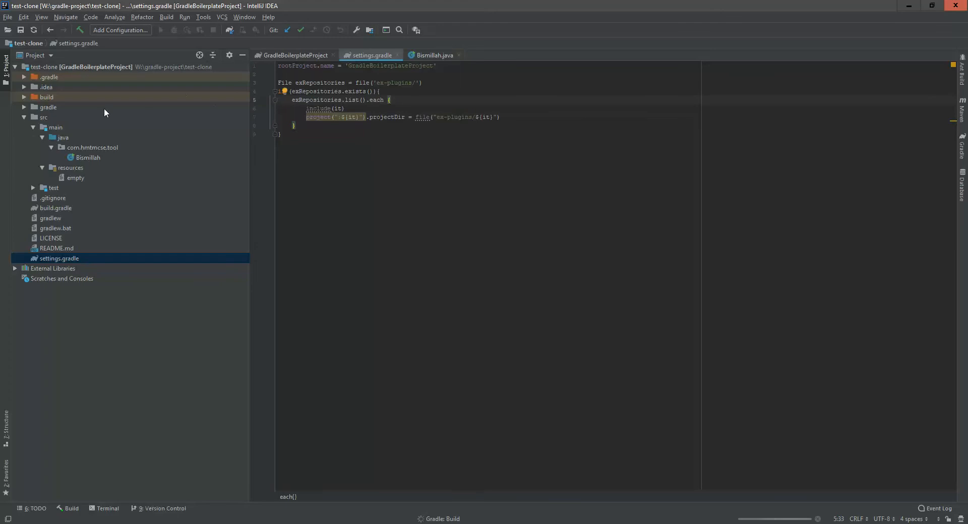
left_click(24, 117)
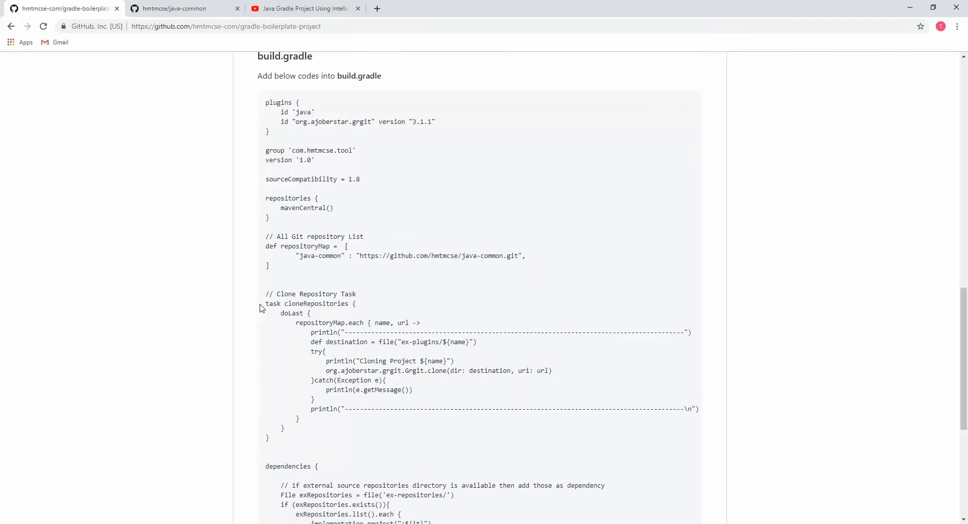
scroll("down", 3)
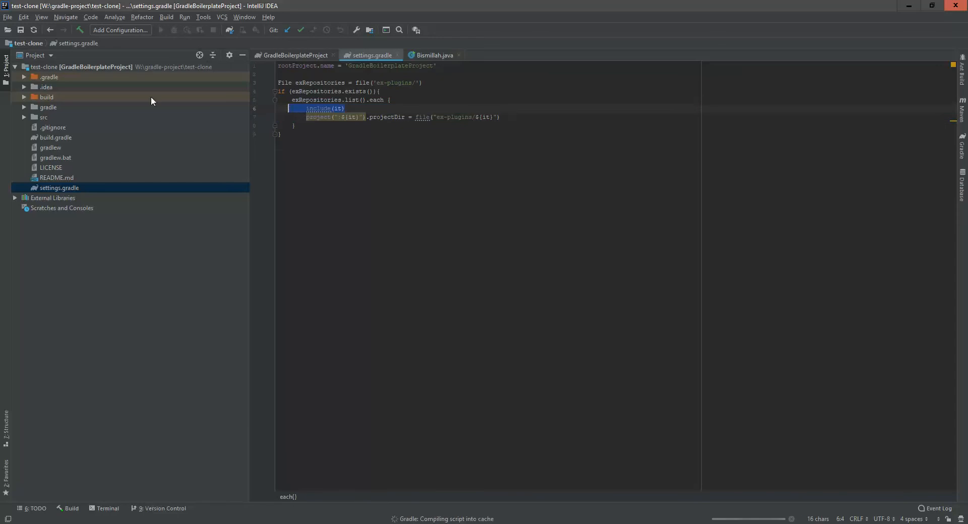
mouse_move(395, 174)
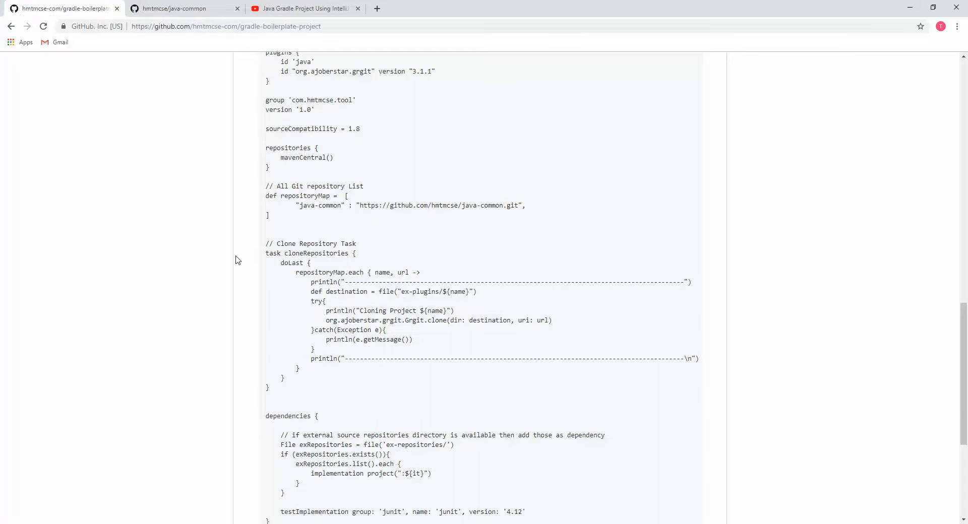
scroll("up", 3)
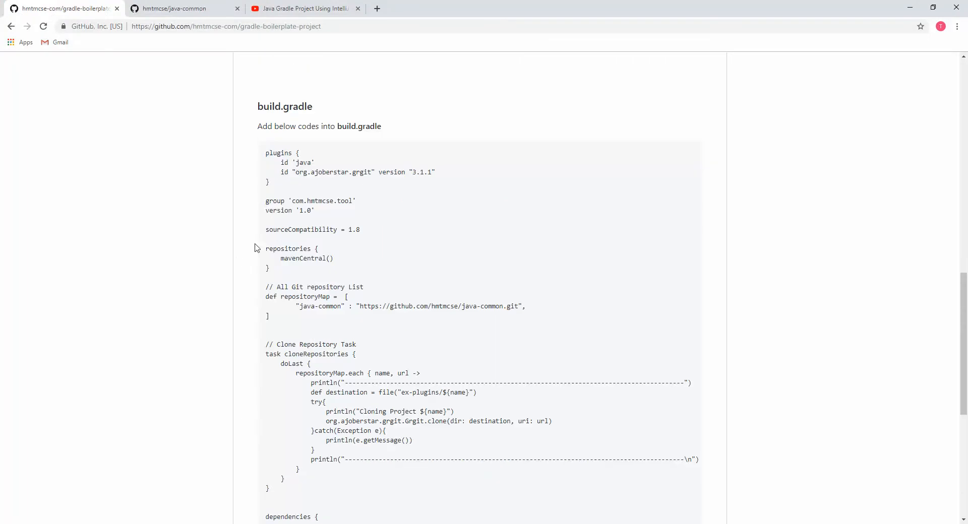
left_click_drag(280, 171, 386, 171)
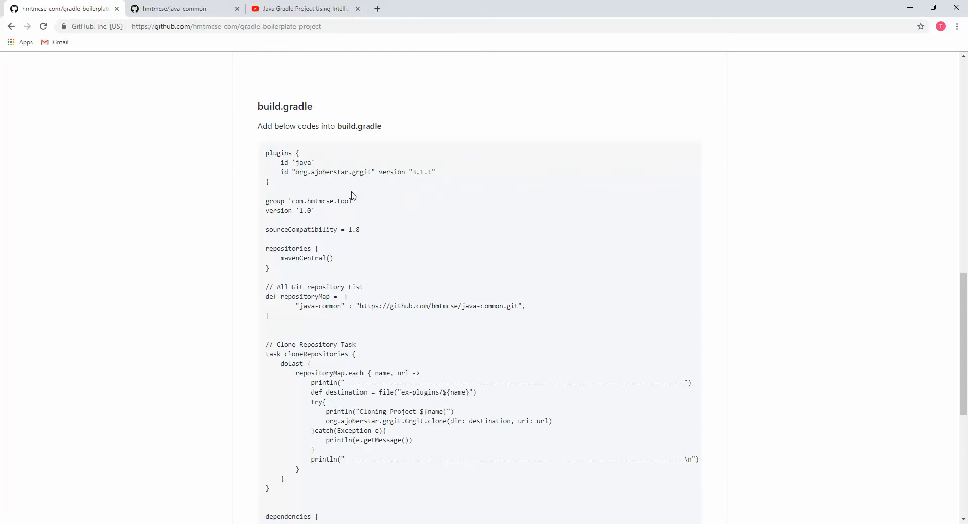
scroll("down", 3)
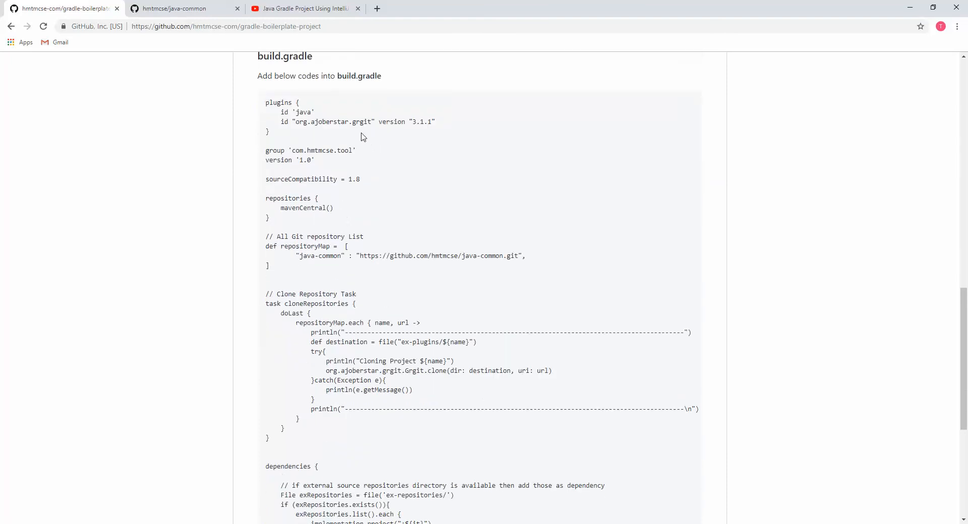
scroll("down", 3)
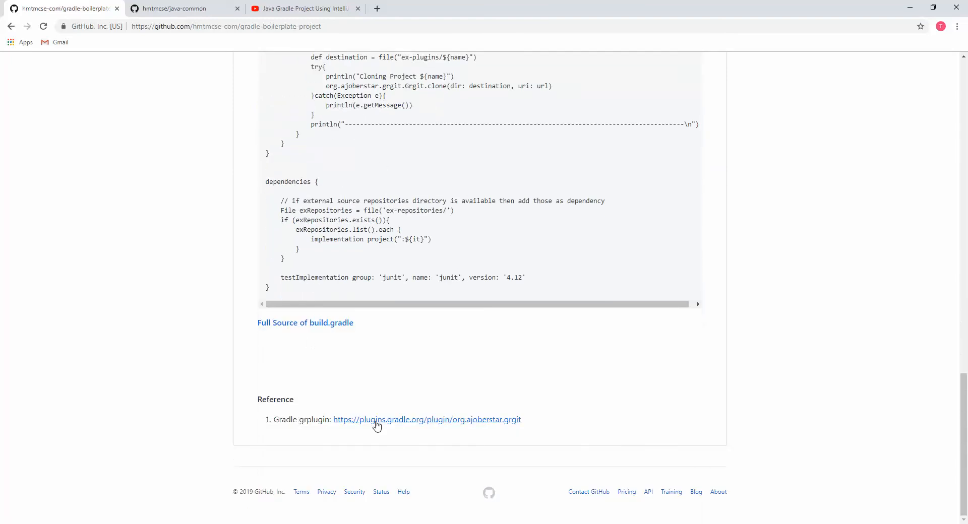
- View the org.ajoberstar.grgit page on the Gradle Plugin Portal, then return to the README
left_click(425, 420)
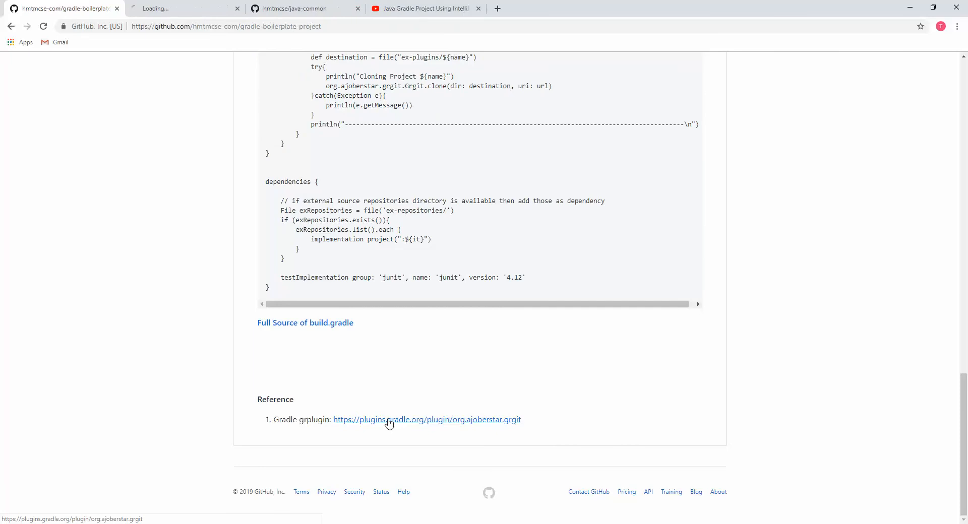
left_click(426, 419)
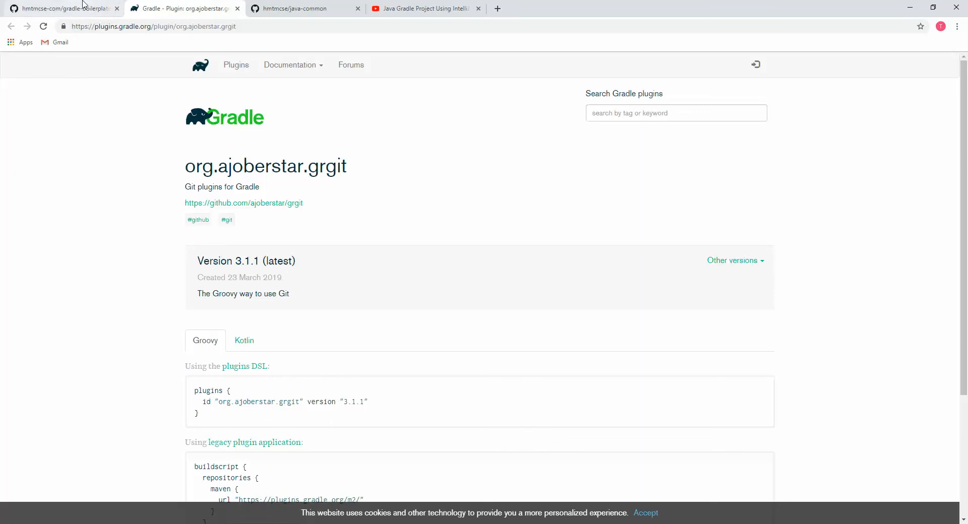
left_click(62, 8)
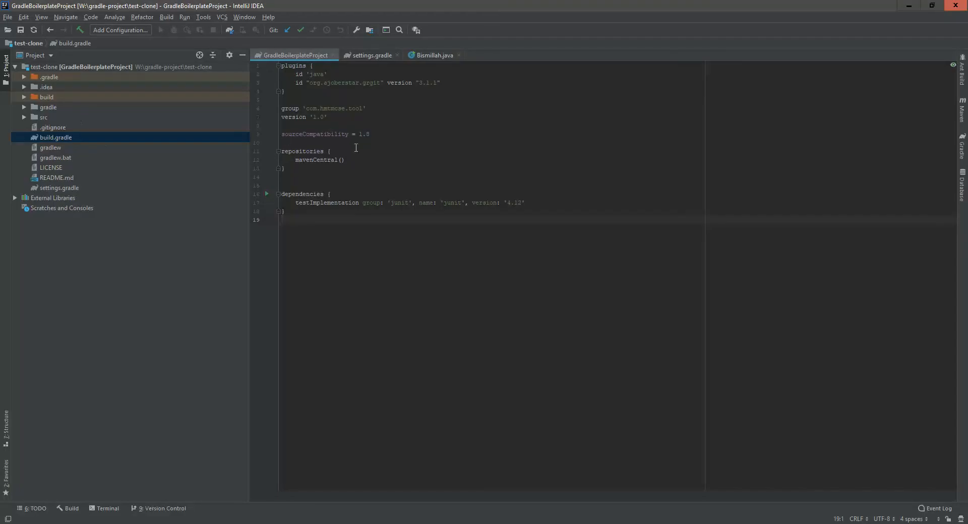
- Select the README's repositoryMap block mapping java-common to its GitHub URL for build.gradle
left_click_drag(384, 82, 441, 81)
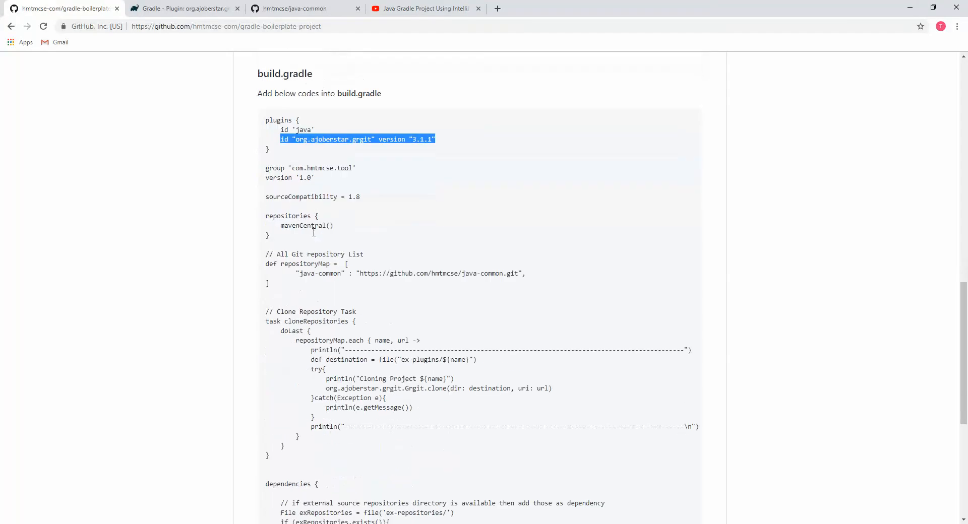
scroll("down", 3)
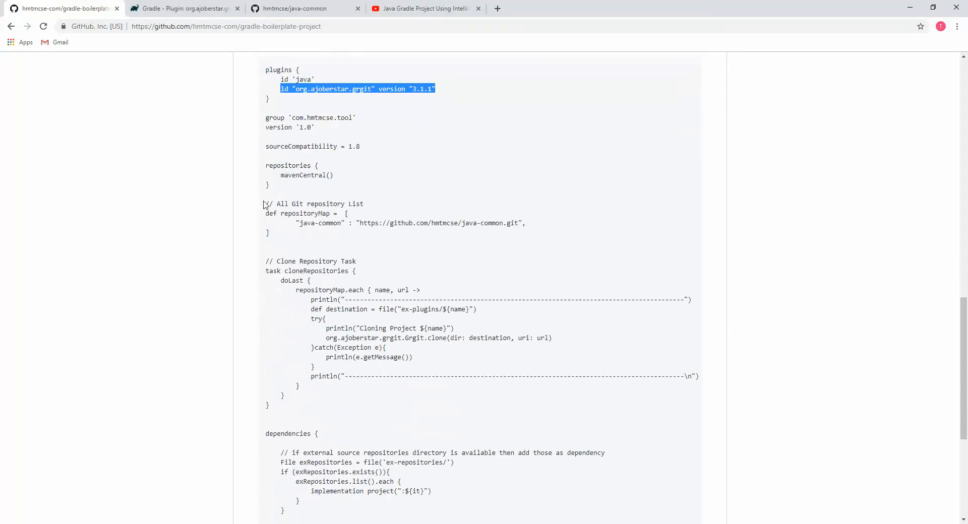
left_click(273, 240)
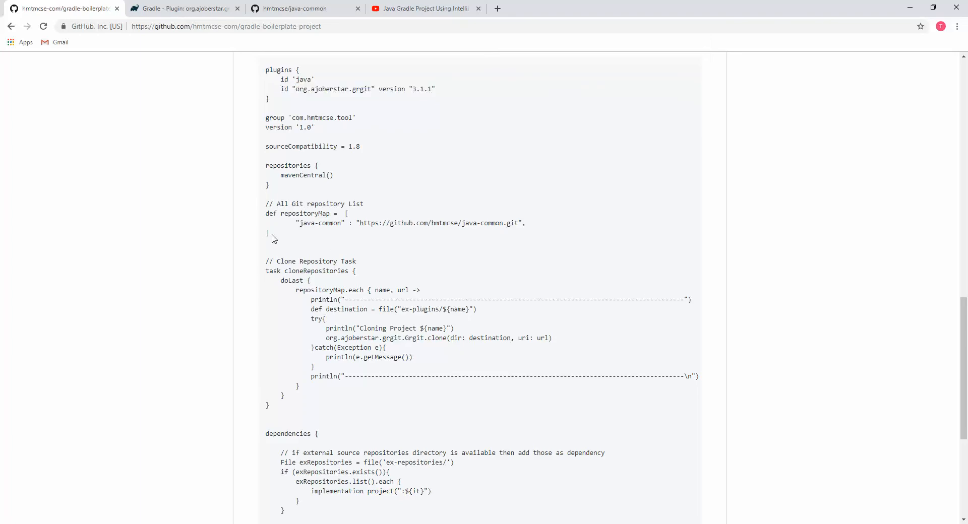
left_click_drag(265, 204, 268, 234)
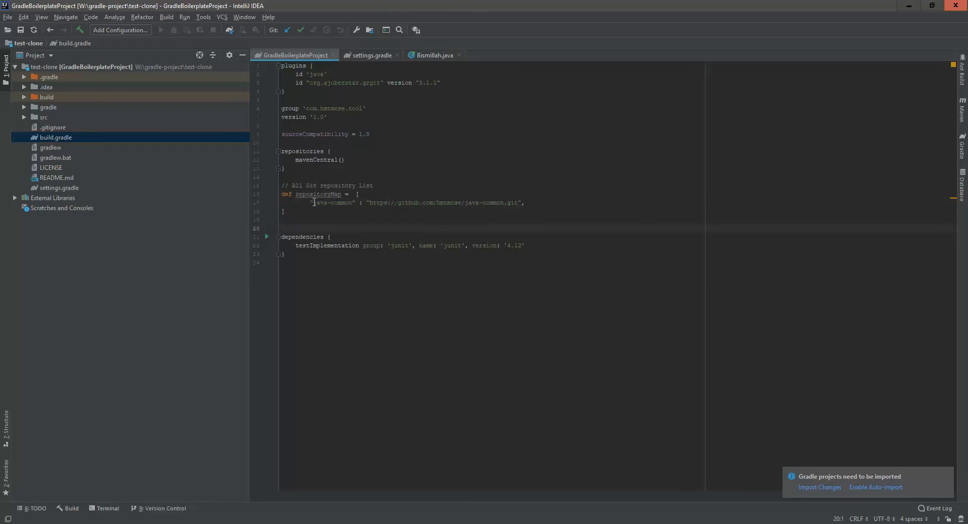
double_click(332, 203)
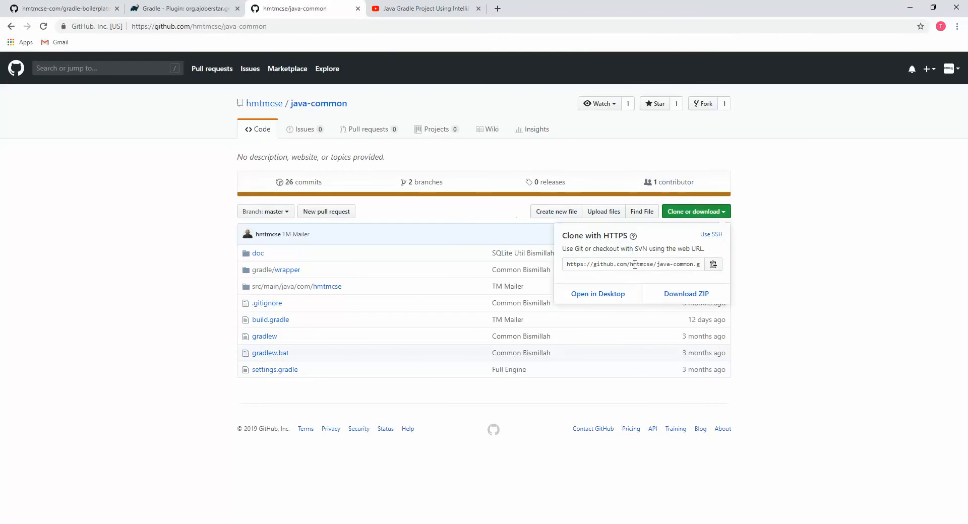
- Select the java-common HTTPS clone address from Clone or download
left_click(379, 144)
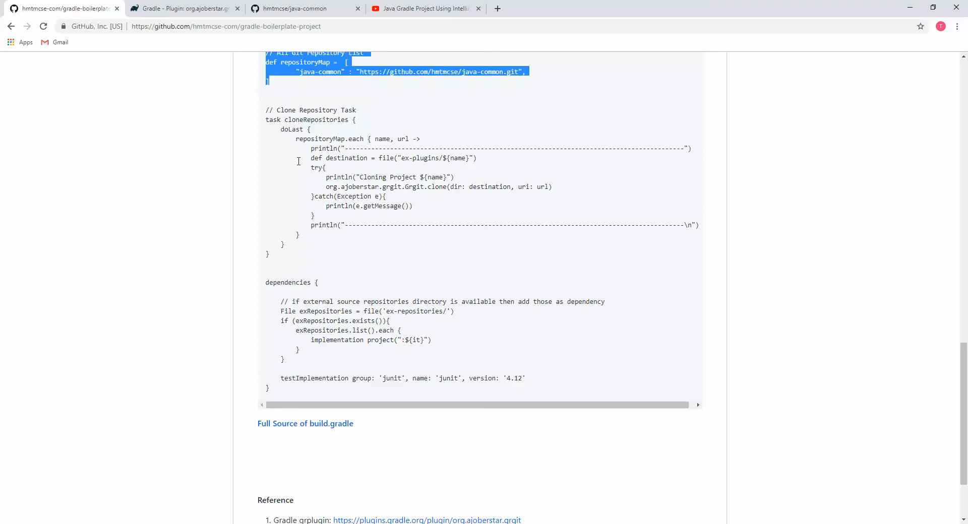
mouse_move(286, 206)
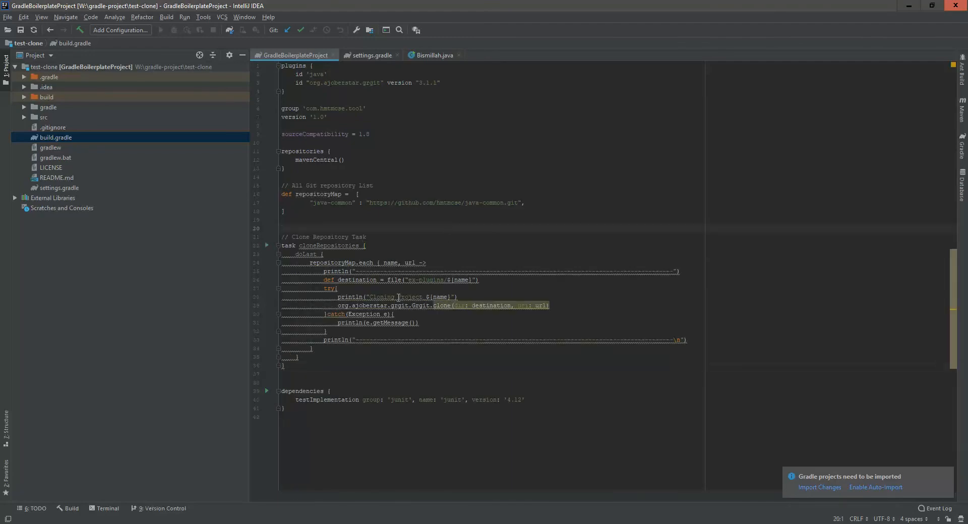
- Walk through the cloneRepositories task: doLast, the repositoryMap loop and the Grgit clone url argument
left_click(432, 329)
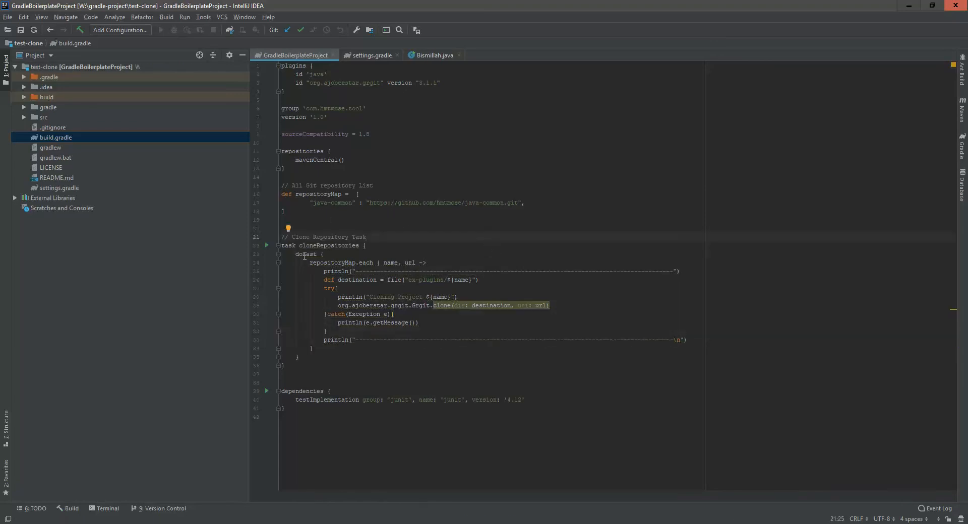
double_click(304, 254)
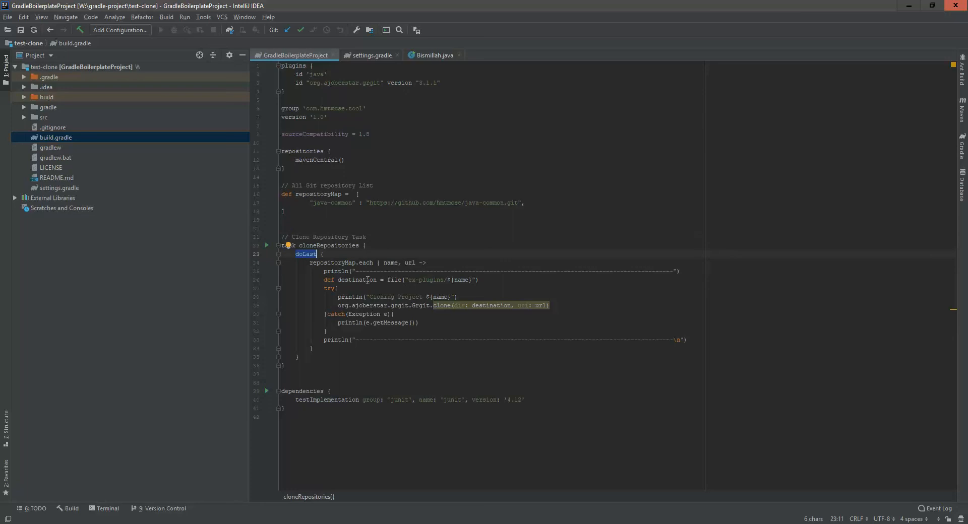
double_click(318, 194)
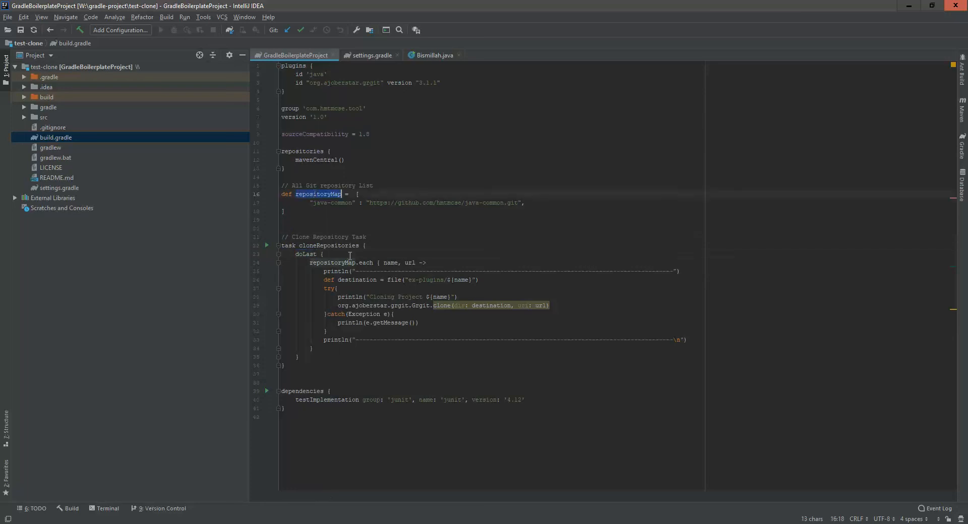
double_click(365, 263)
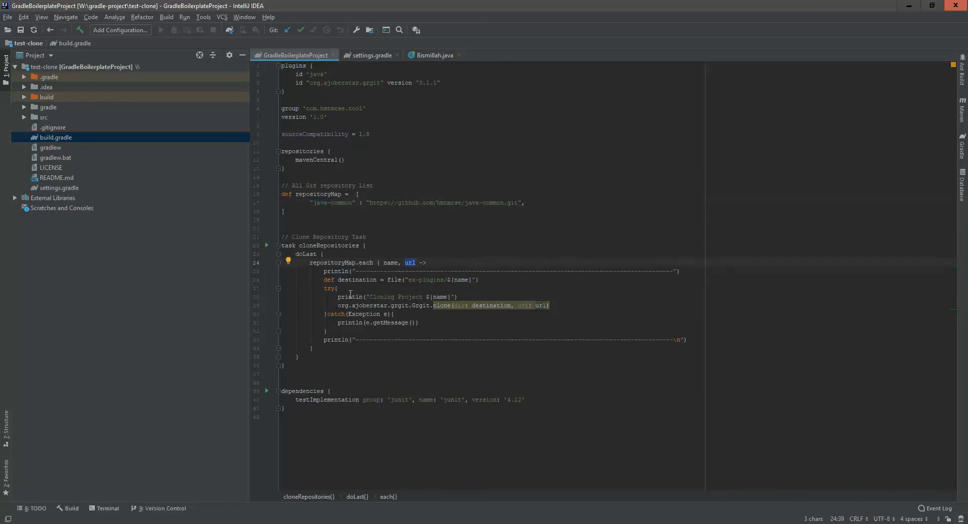
mouse_move(345, 280)
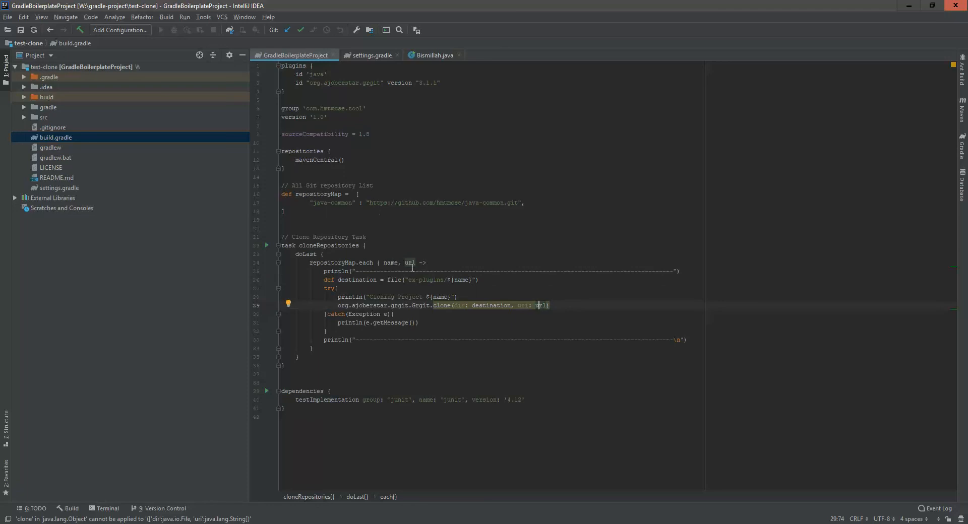
double_click(461, 279)
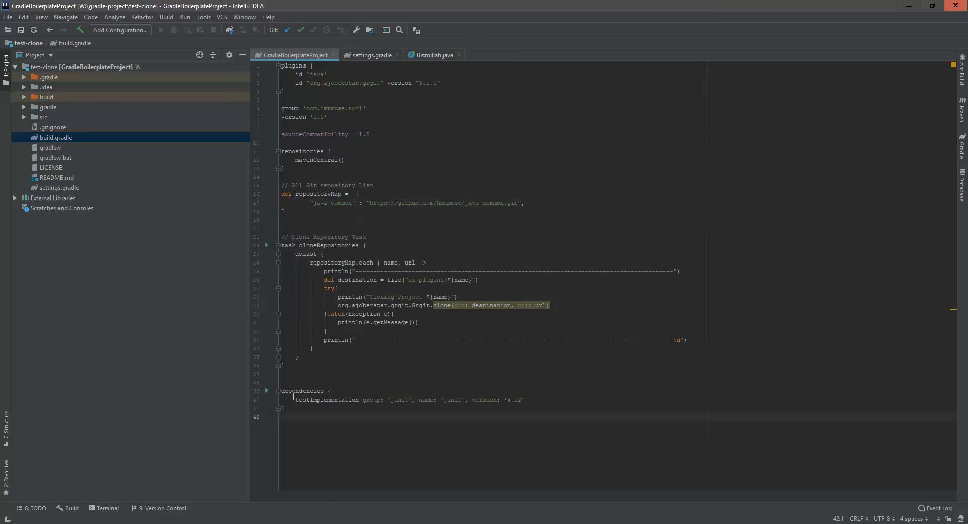
- Copy the README's dependencies block that adds ex-repositories folders as project dependencies
double_click(303, 391)
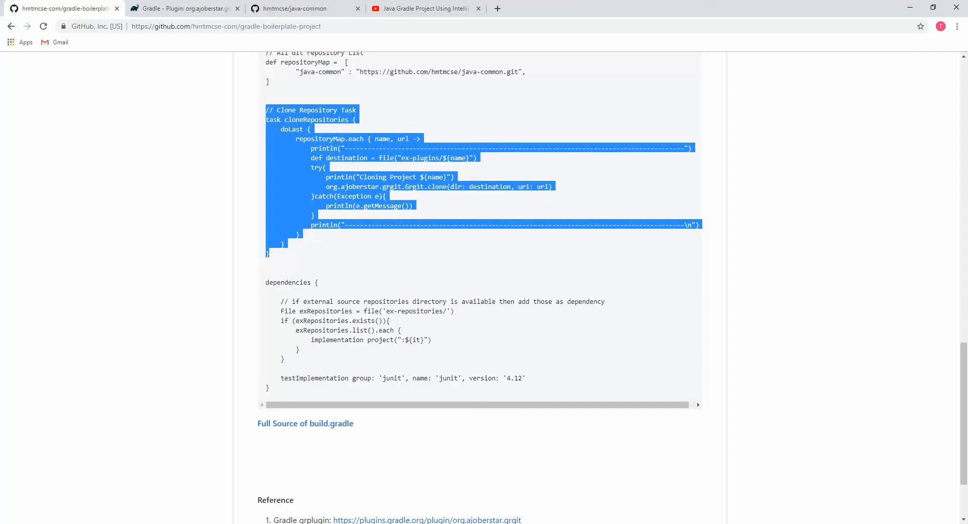
scroll("down", 3)
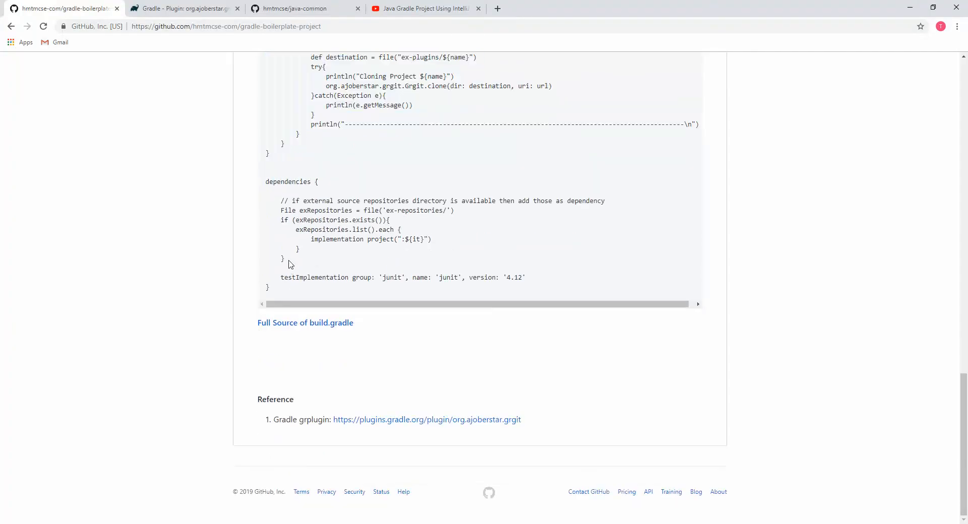
right_click(291, 264)
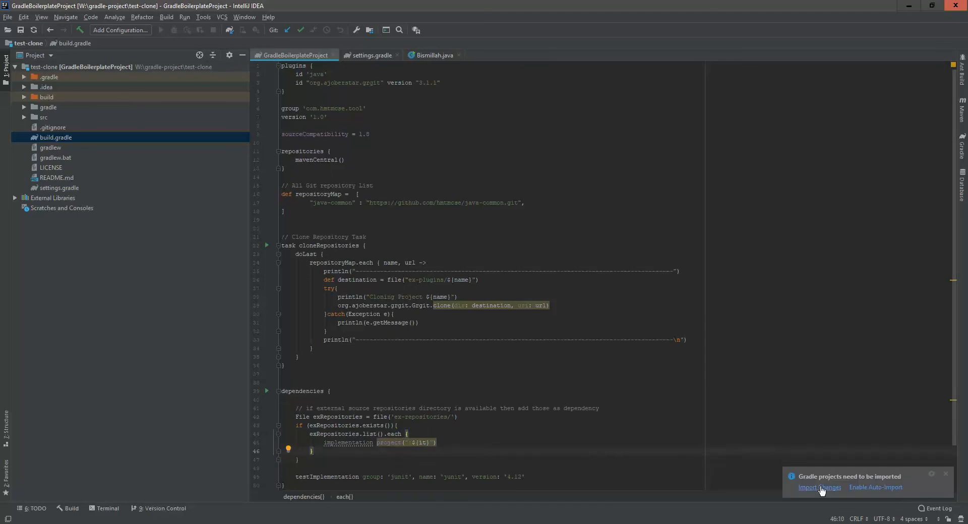
- Point the dependencies block at the ex-plugins folder, adding each entry as implementation project(":${it}")
scroll("down", 3)
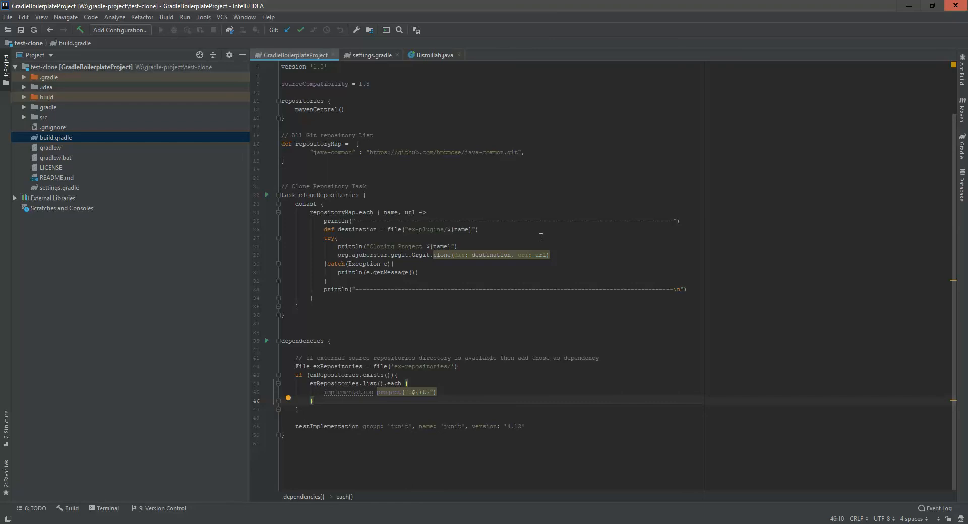
left_click(433, 229)
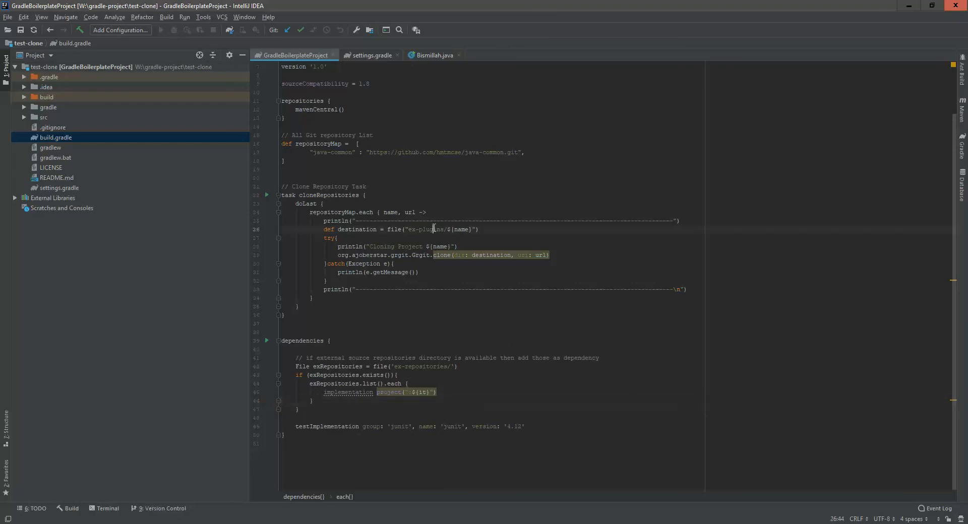
double_click(431, 229)
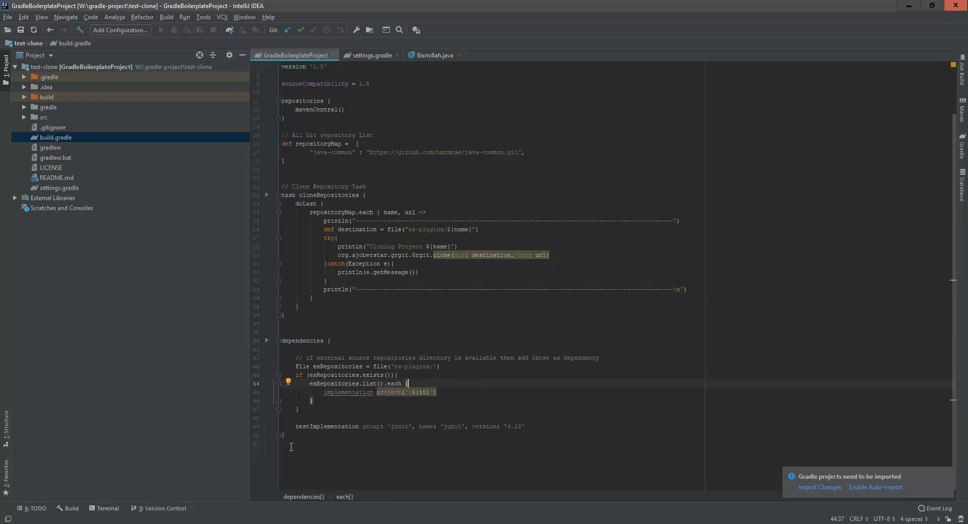
mouse_move(317, 374)
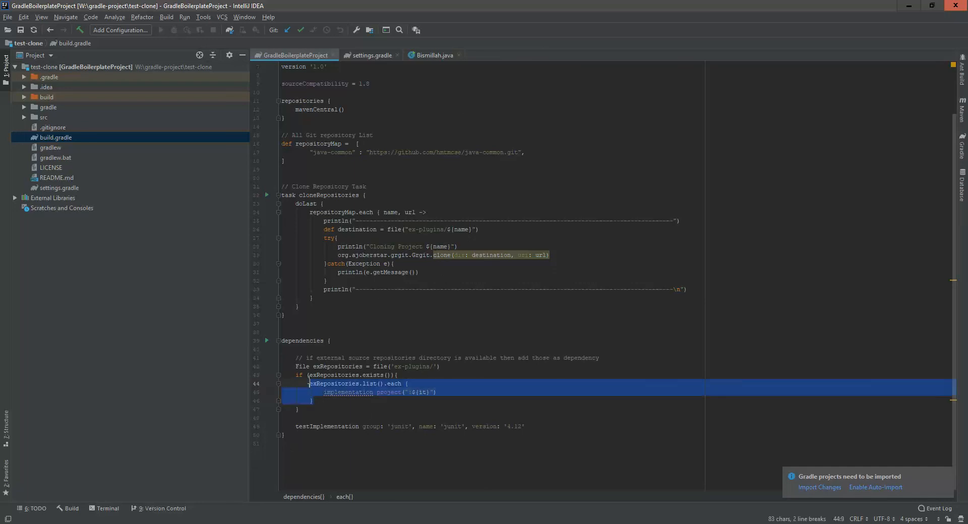
double_click(347, 392)
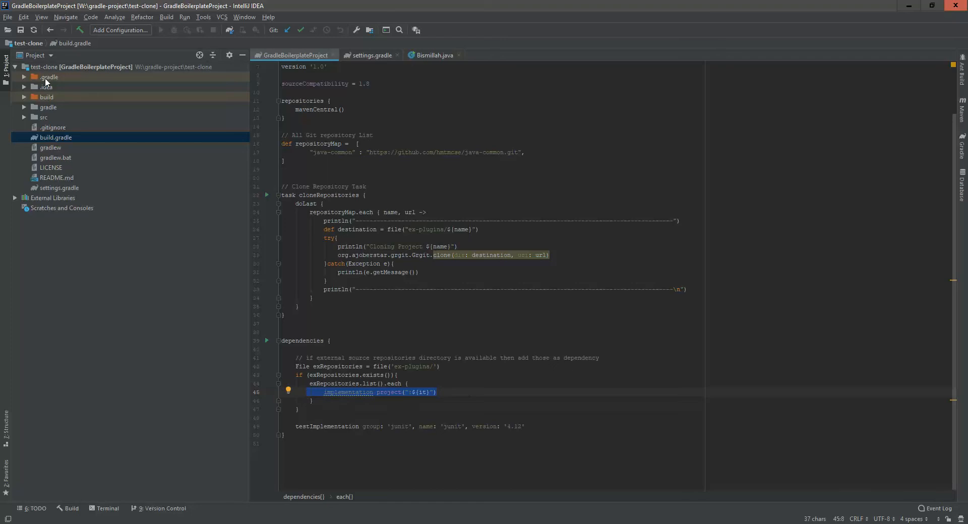
mouse_move(48, 177)
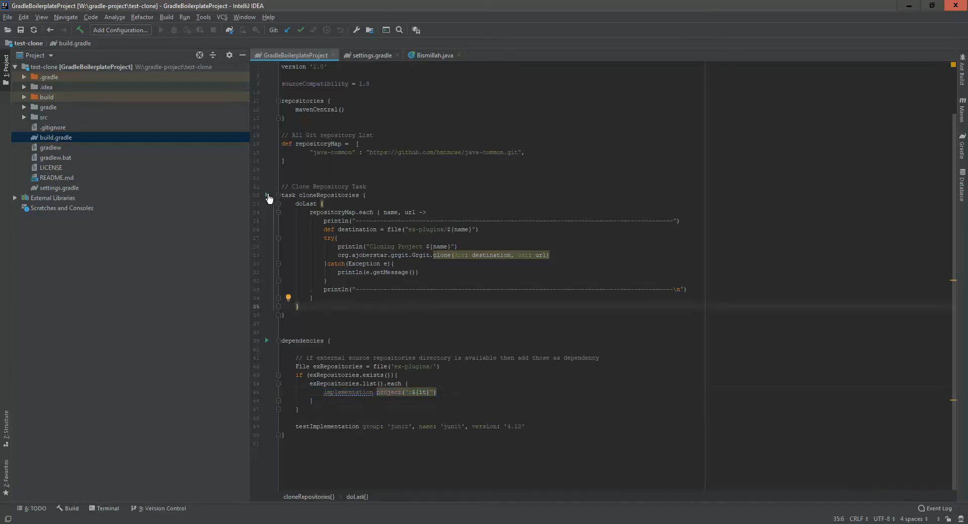
- Run cloneRepositories from the gutter and reveal java-common inside the new ex-plugins folder
left_click(266, 195)
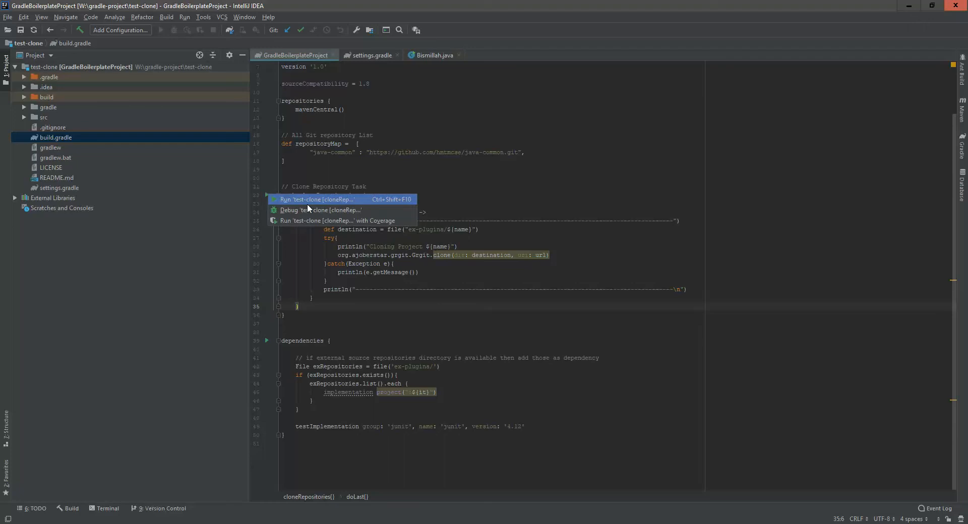
left_click(317, 199)
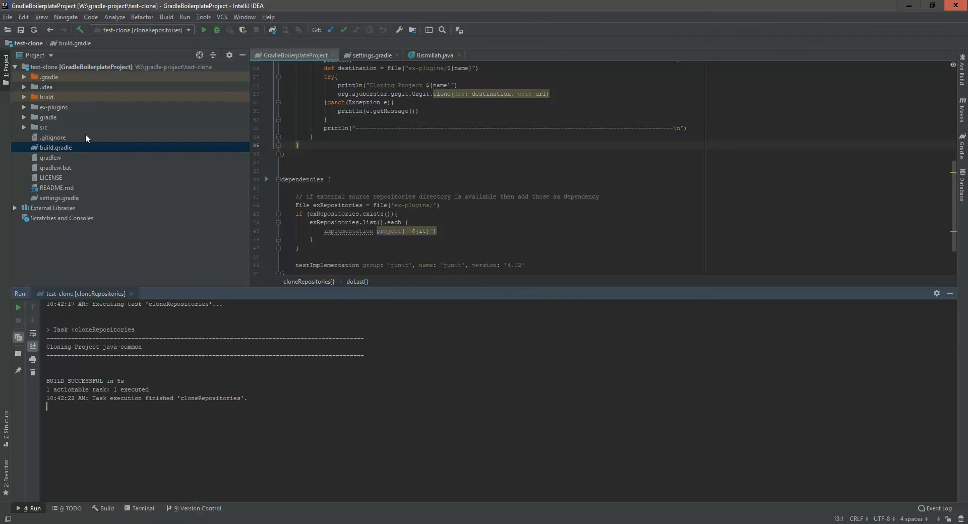
left_click(54, 107)
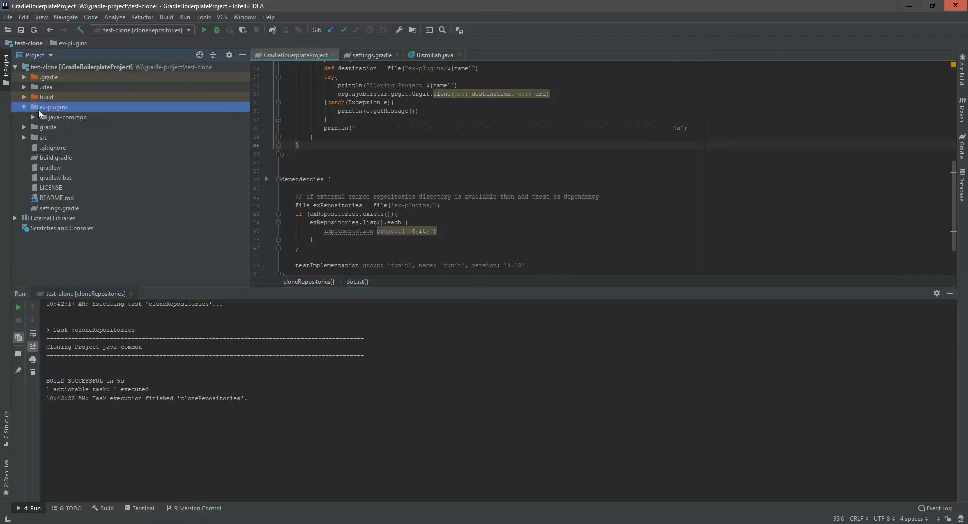
left_click(67, 117)
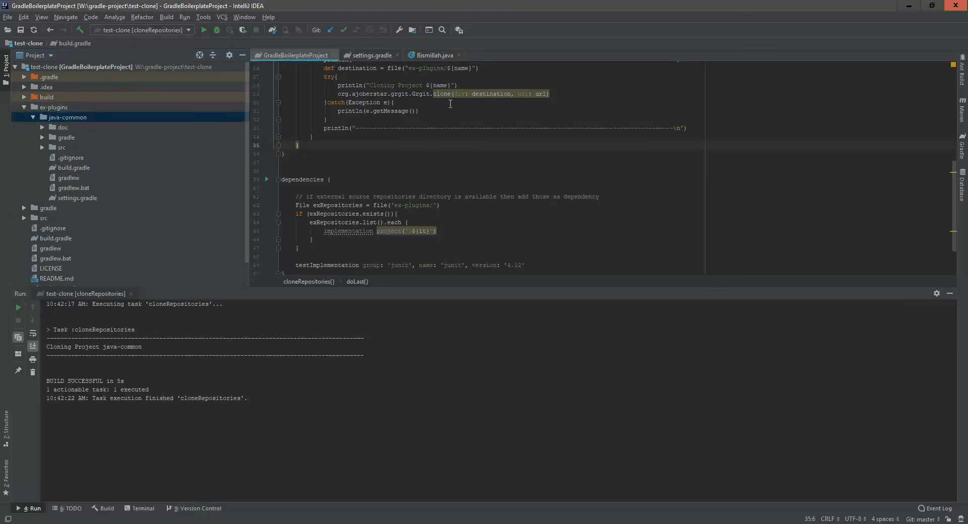
mouse_move(389, 191)
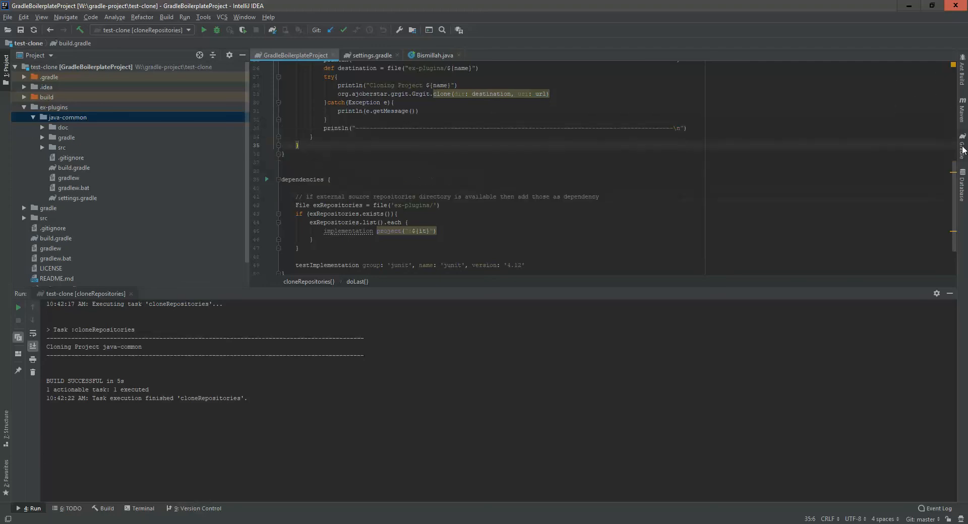
- Show the Gradle tool window listing java-common and expand its common and util packages
left_click(961, 150)
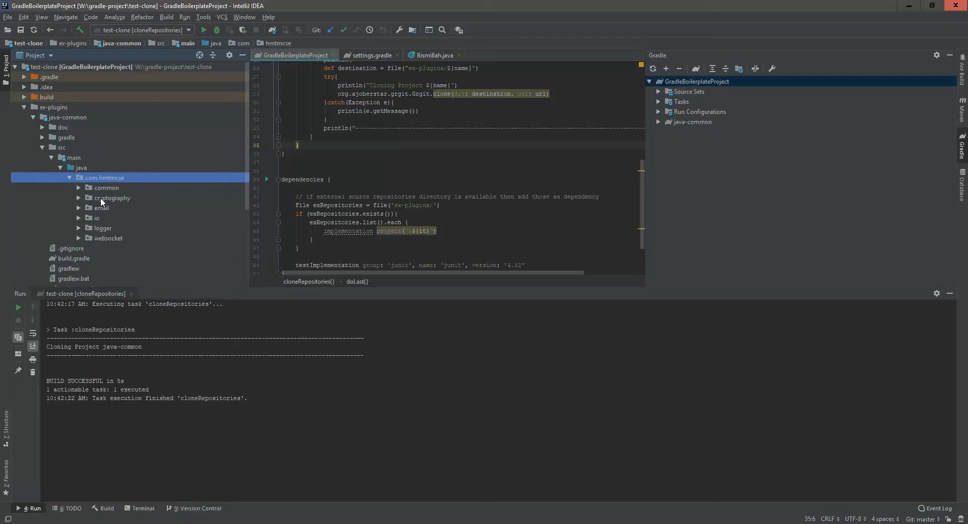
left_click(106, 188)
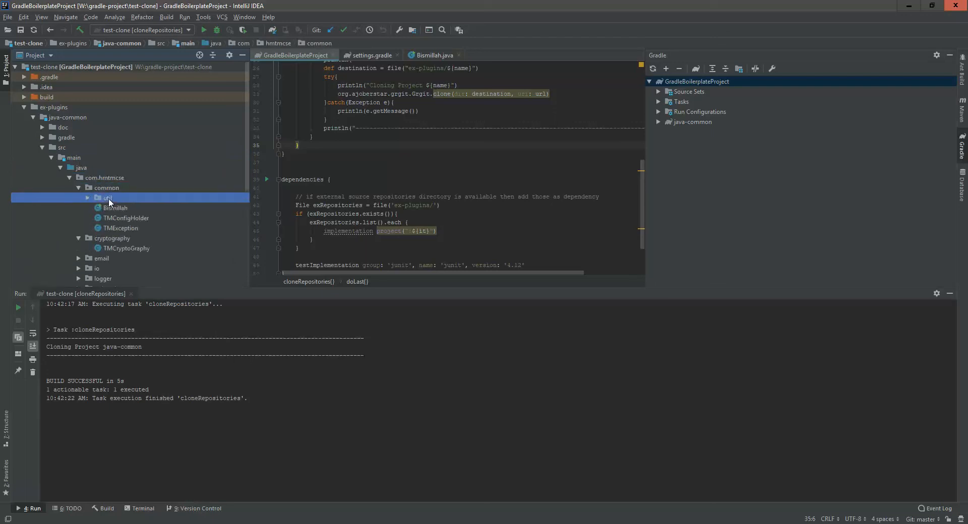
left_click(106, 198)
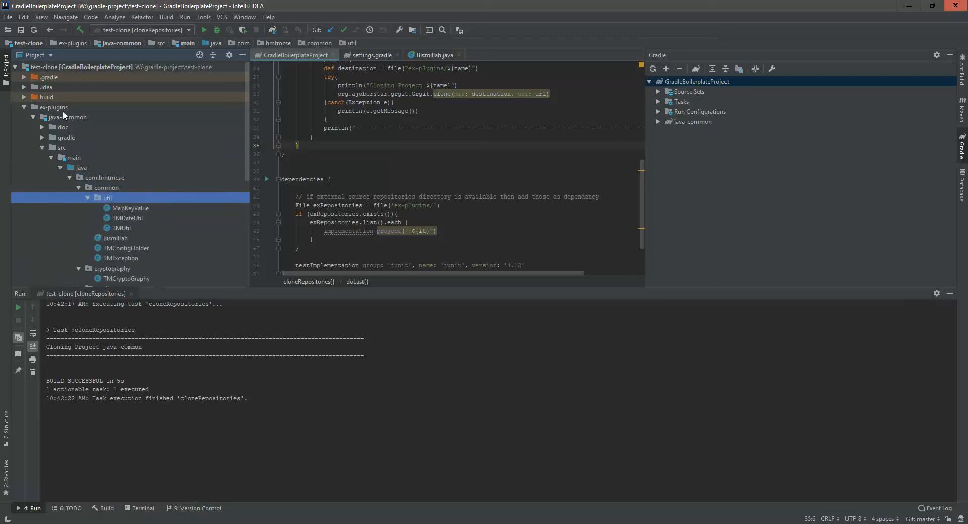
left_click(433, 55)
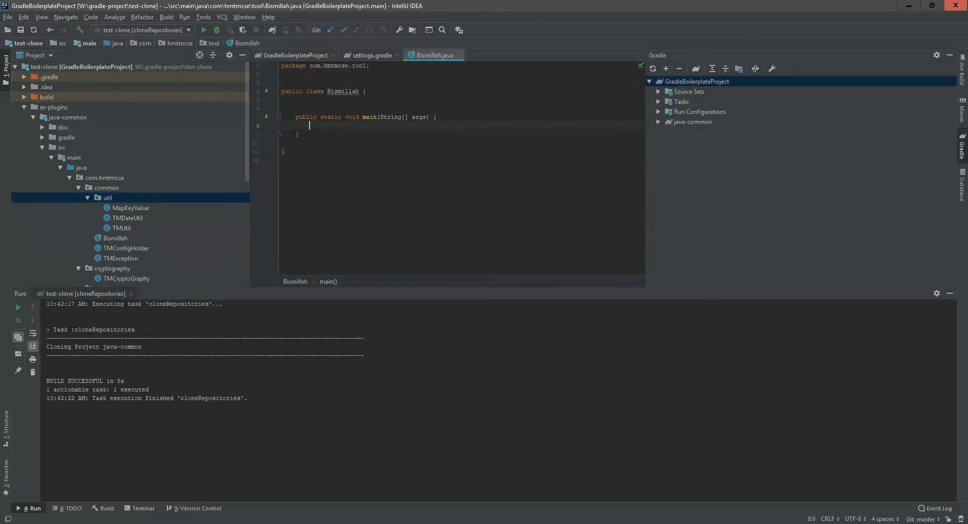
- Write TMConfigHolder.isDebug = true; in main and begin the TMUtil.print call
type("T")
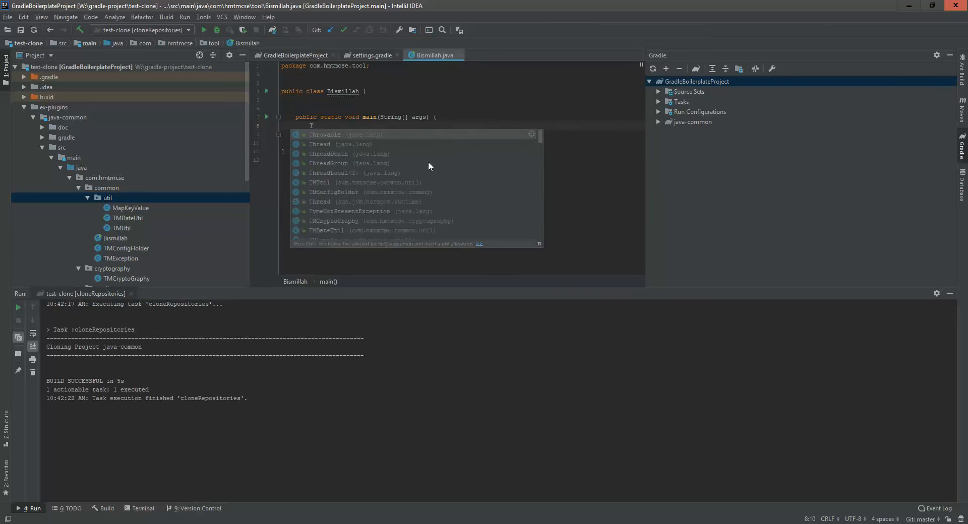
type("MConfigHolder")
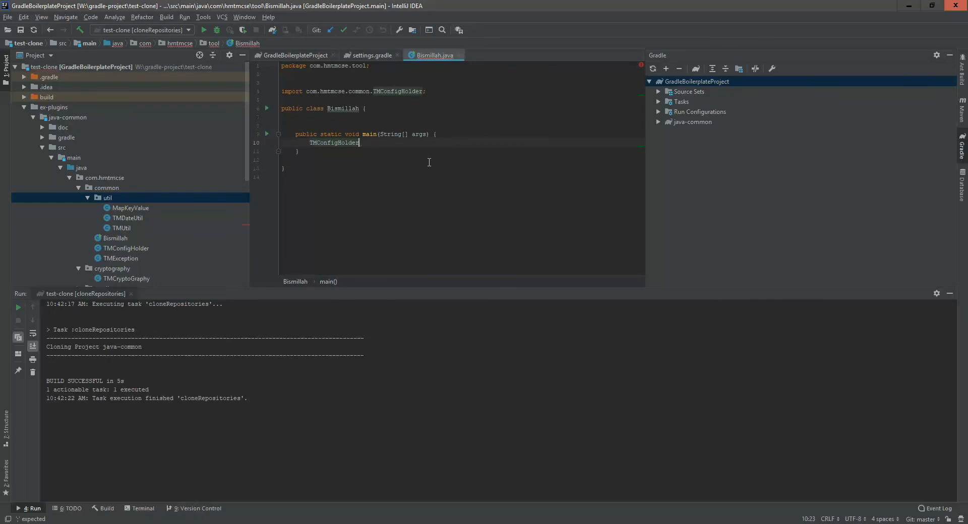
type(".isDebug")
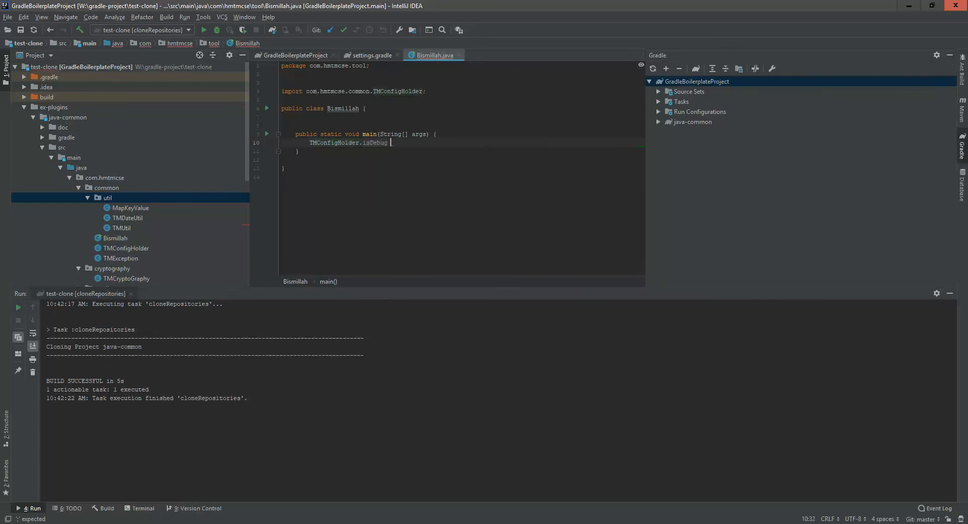
type("= true")
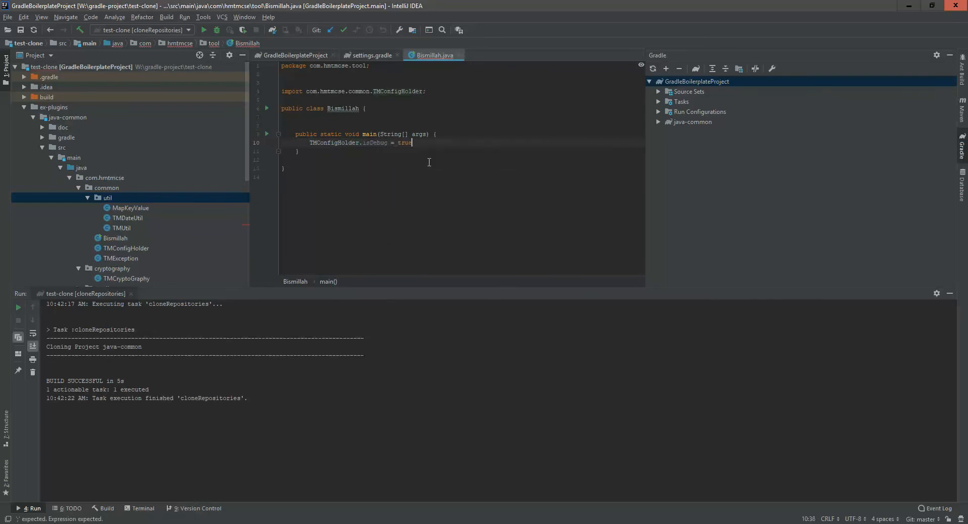
key("enter")
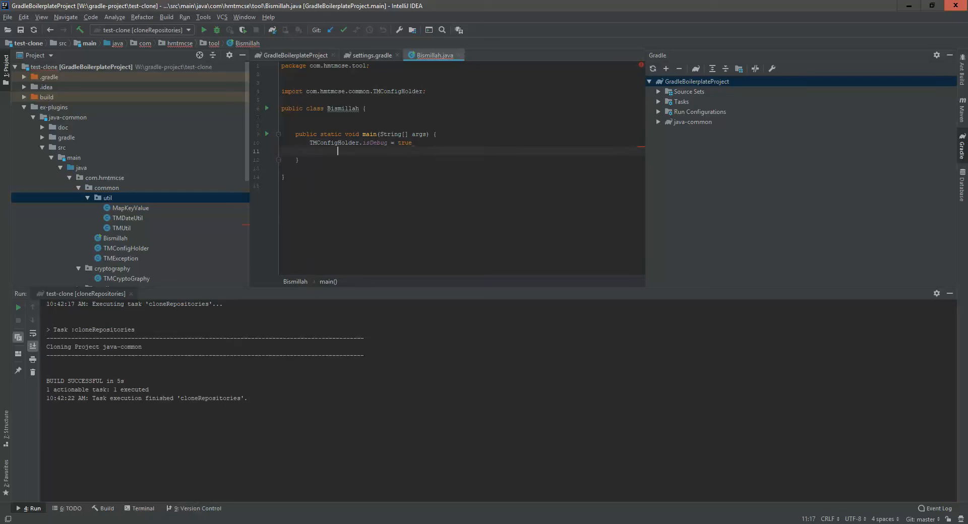
left_click(413, 142)
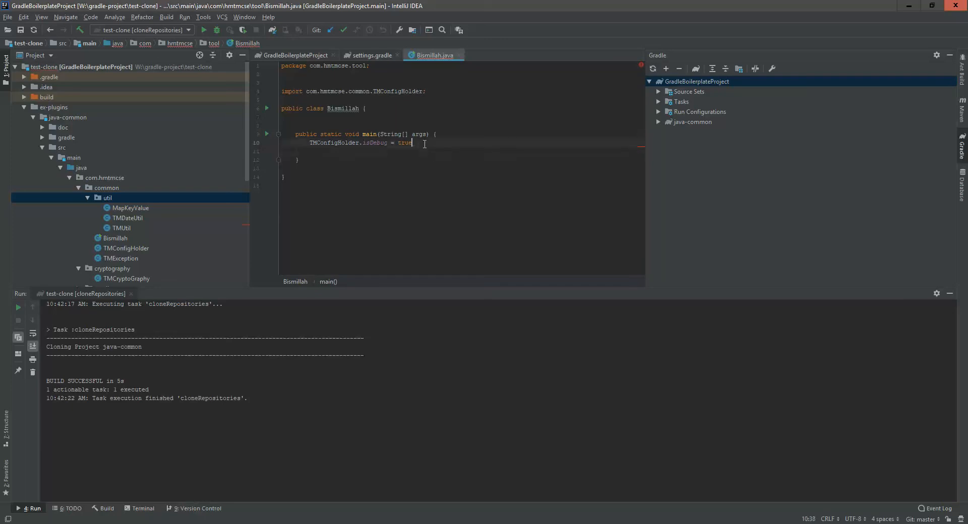
type(";")
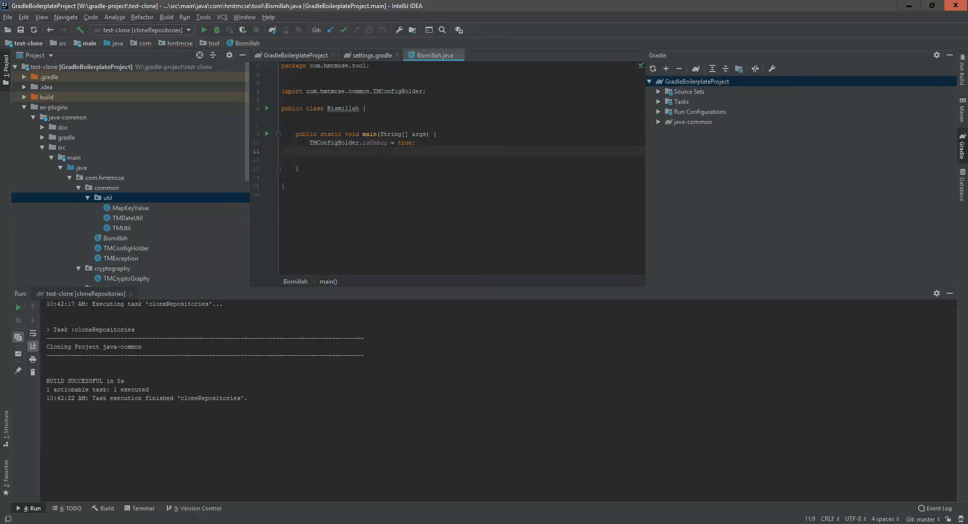
type("TMUtil.print(\"Bismillah\");")
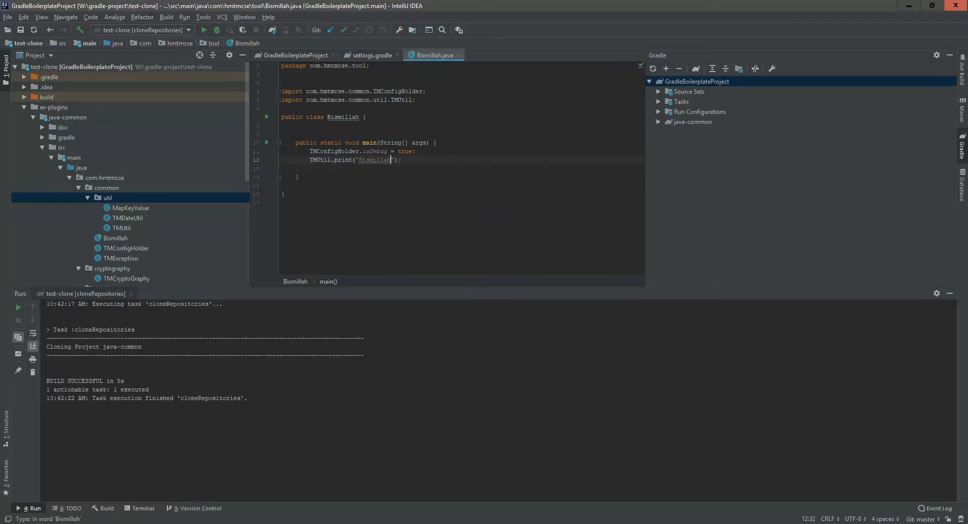
- Run 'Bismillah.main()' from the gutter so it prints Bismillah with exit code 0
left_click(267, 142)
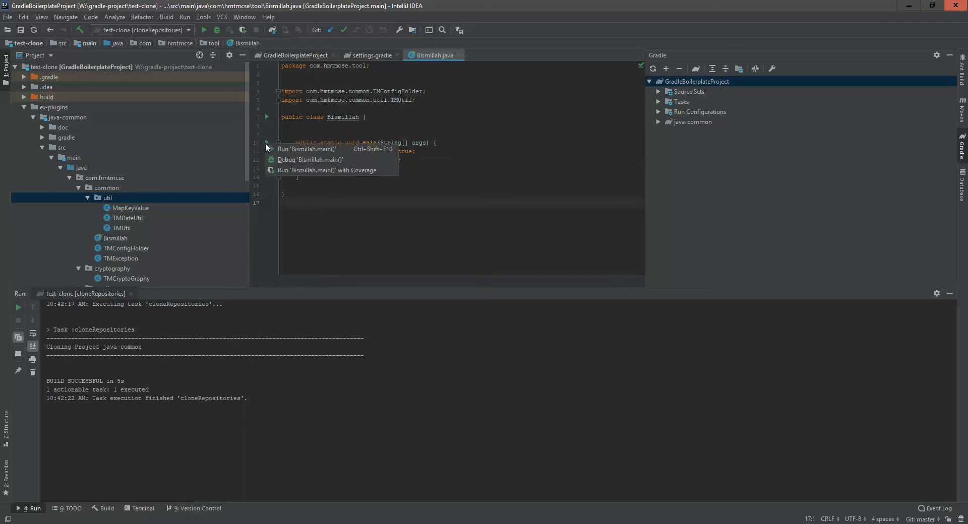
left_click(307, 149)
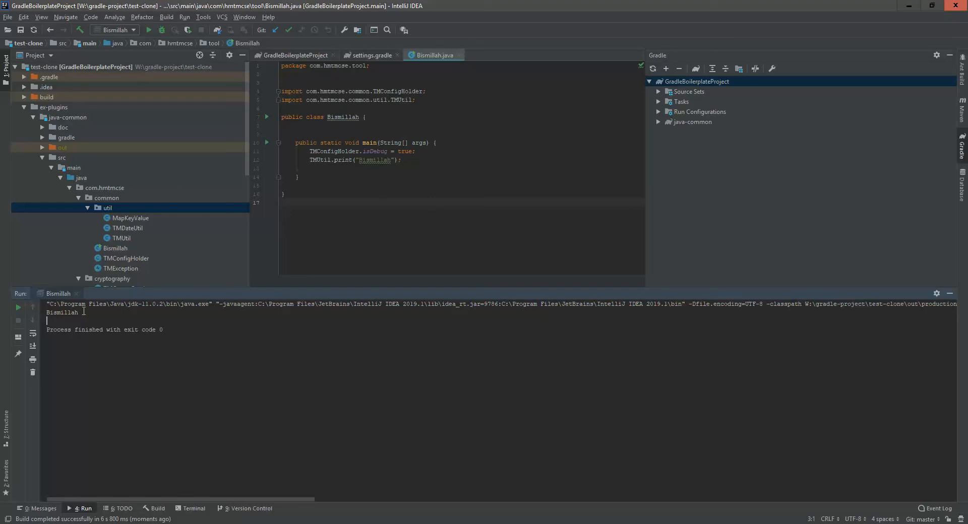
mouse_move(137, 208)
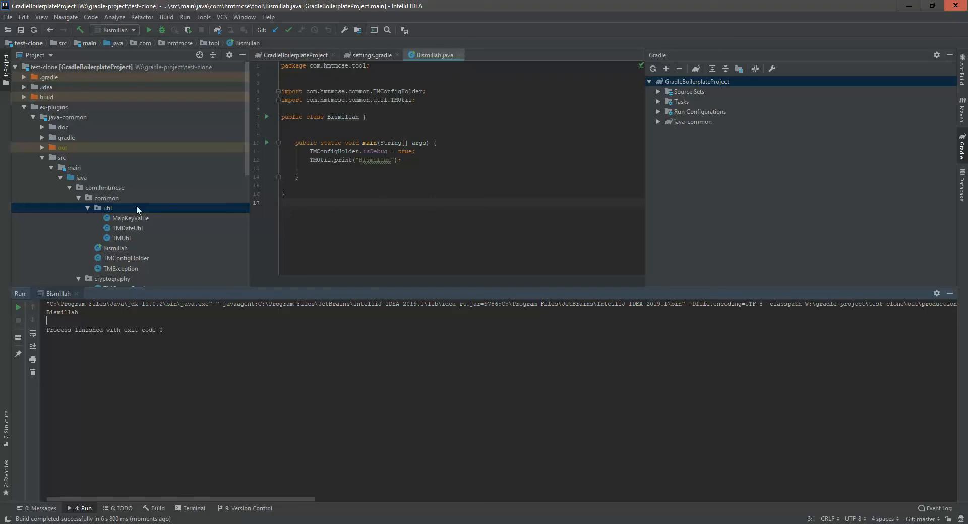
scroll("down", 3)
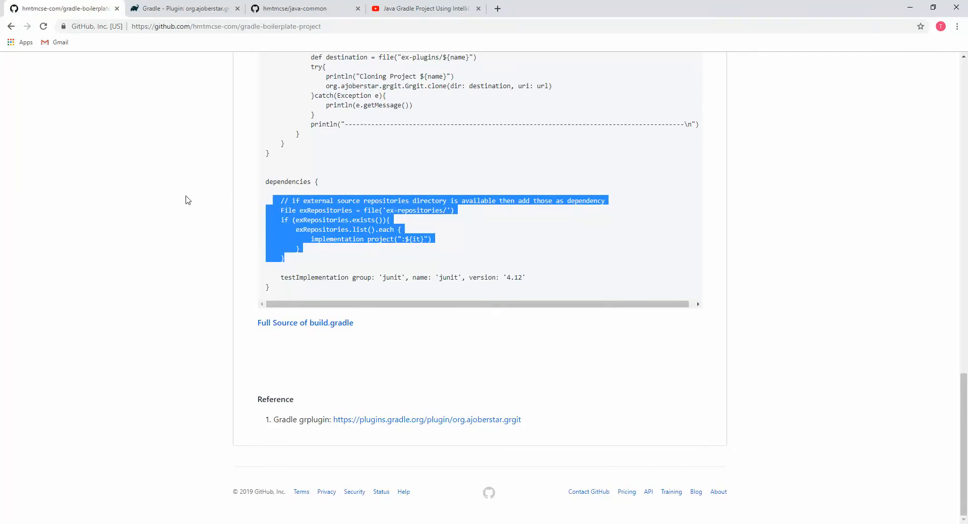
scroll("up", 3)
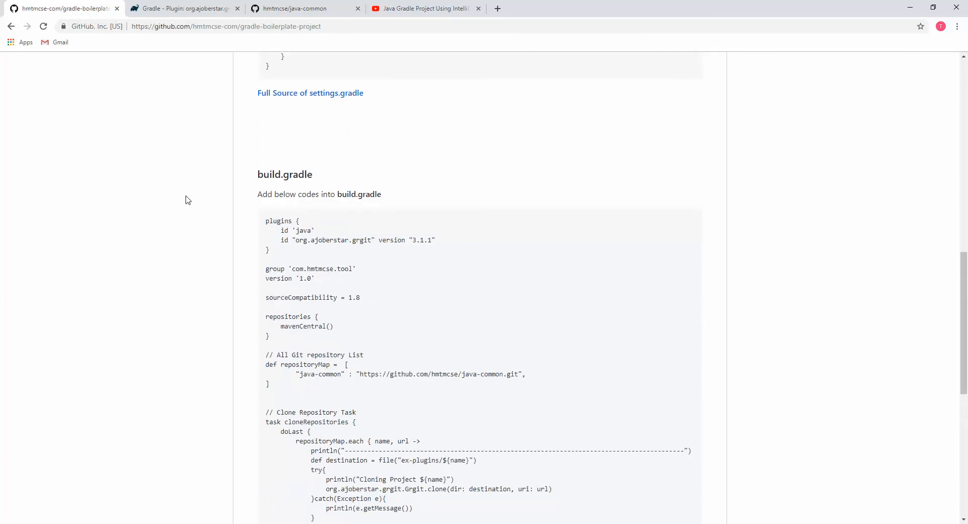
scroll("up", 3)
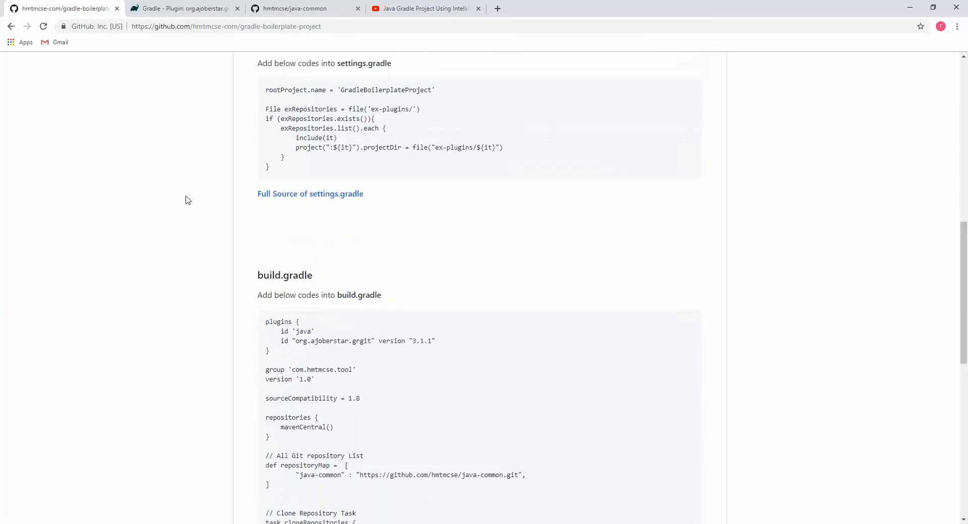
scroll("up", 3)
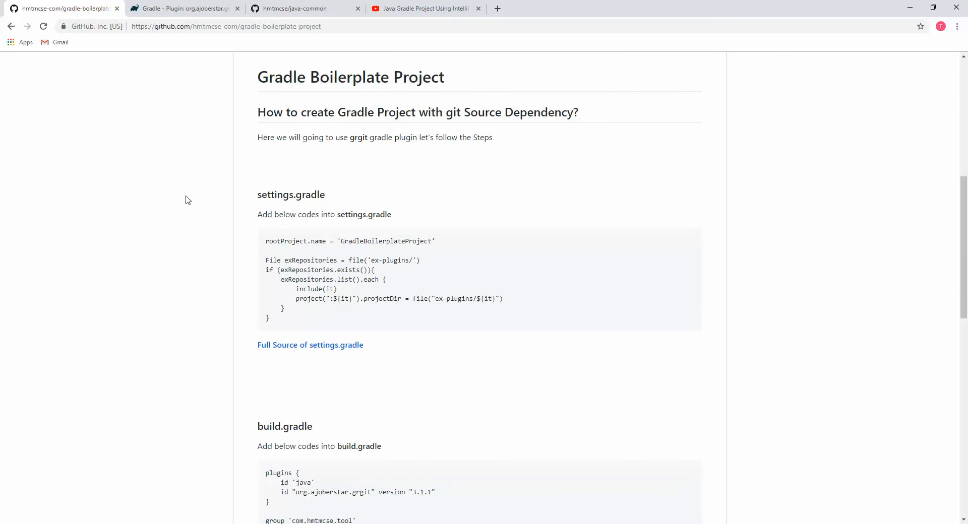
mouse_move(310, 92)
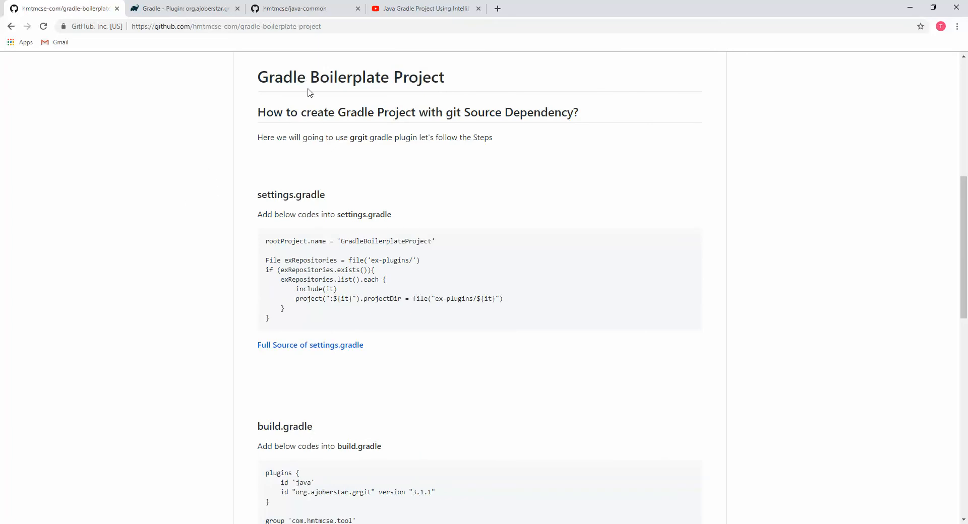
left_click(425, 8)
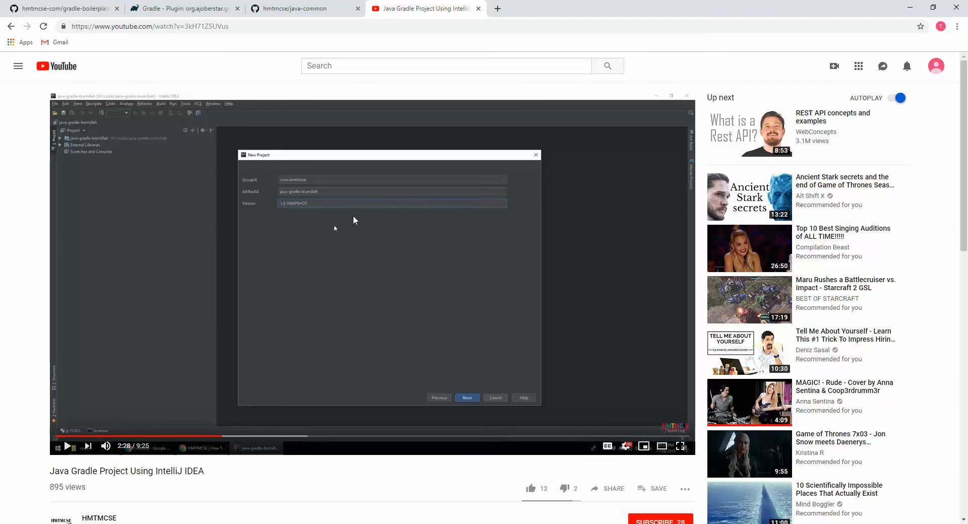
mouse_move(648, 411)
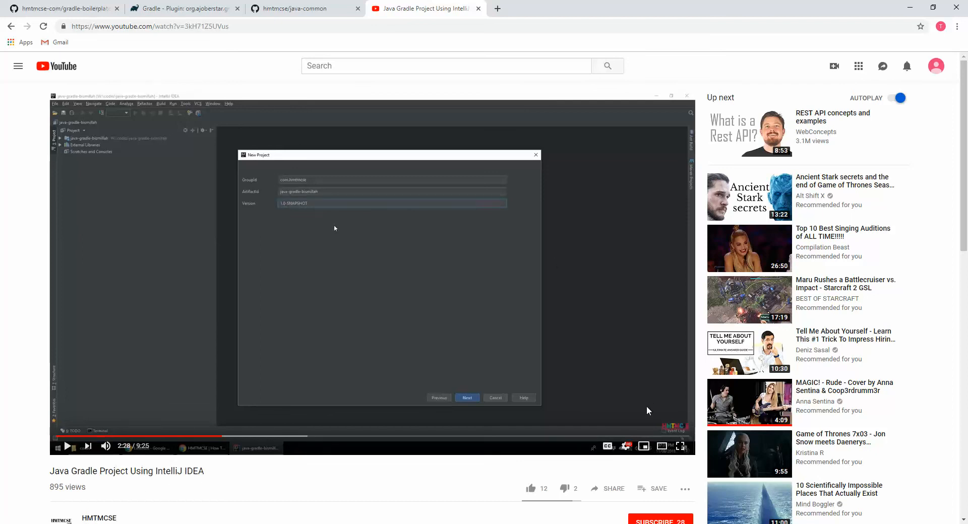